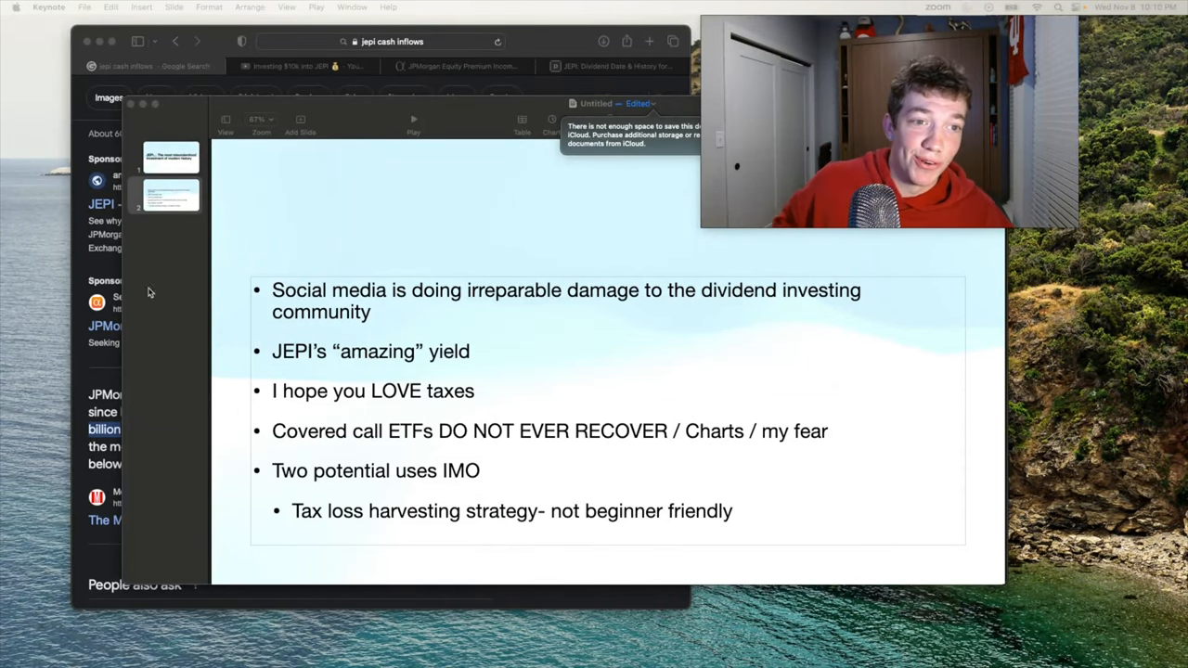
Bring the Google results for 'jepi cash inflows' in front of the Keynote slides.
left_click(170, 156)
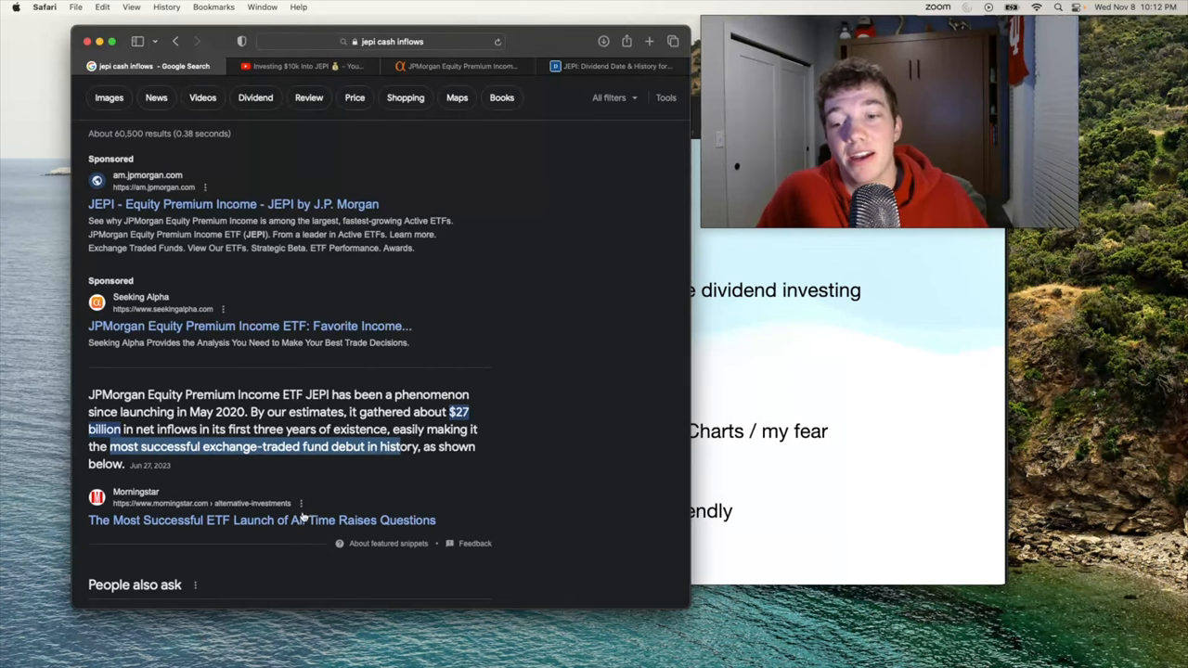
Open Morningstar's ETF launch article and scroll to the net-inflows table led by JEPI.
left_click(261, 520)
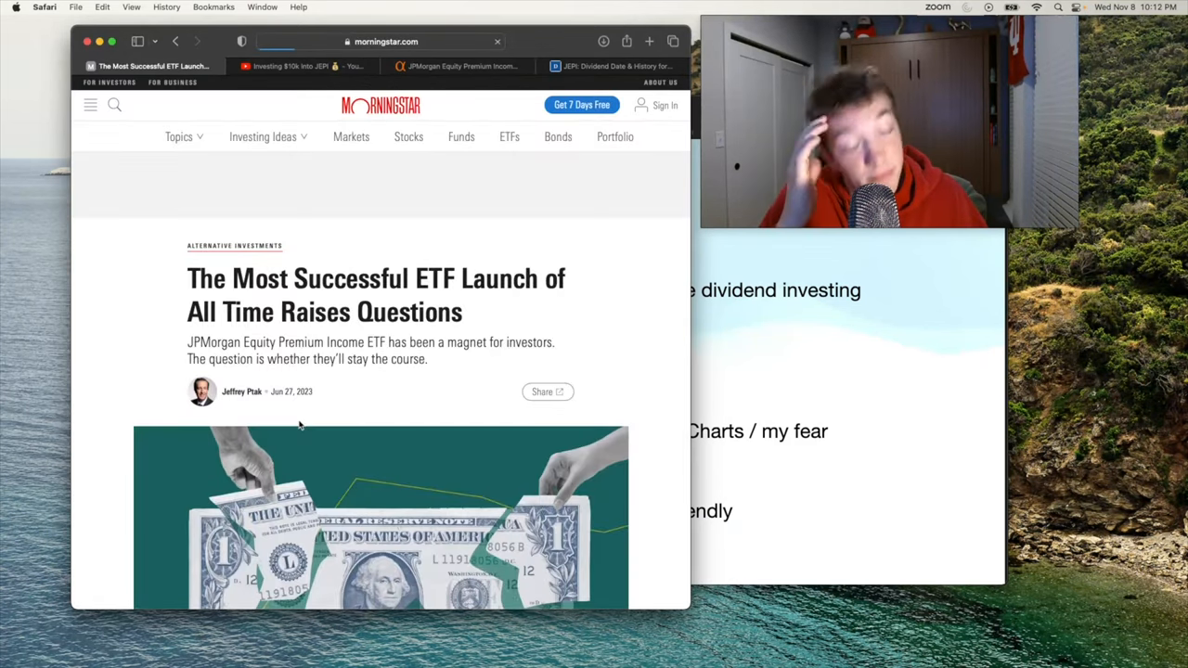
scroll("down", 3)
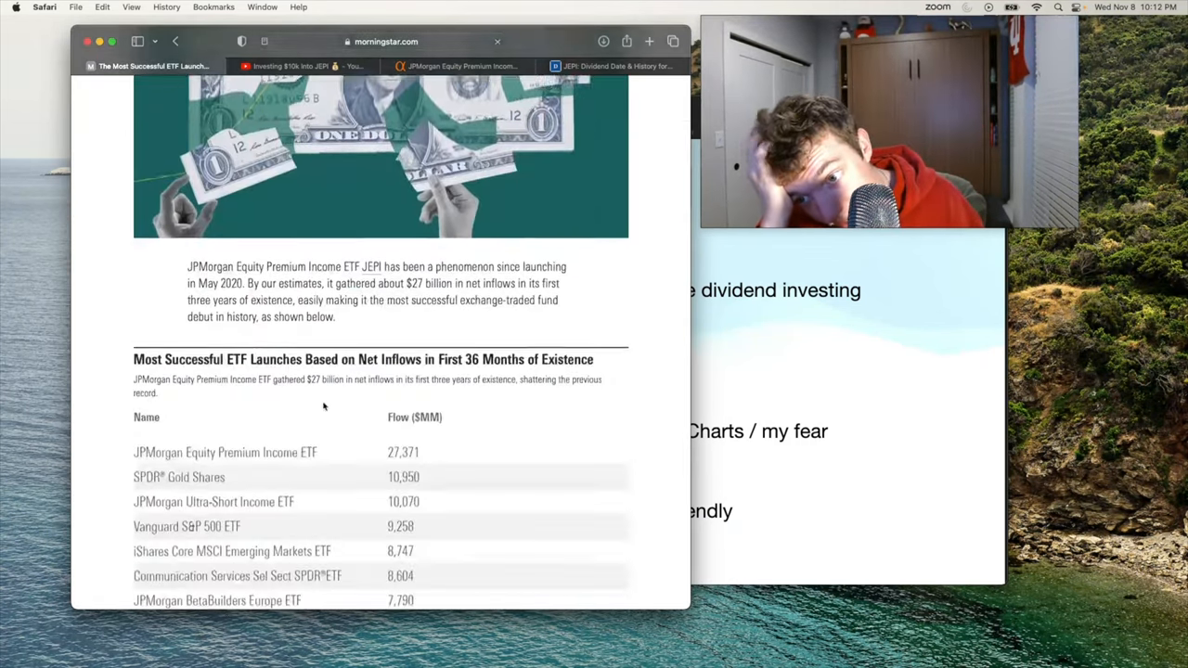
scroll("down", 3)
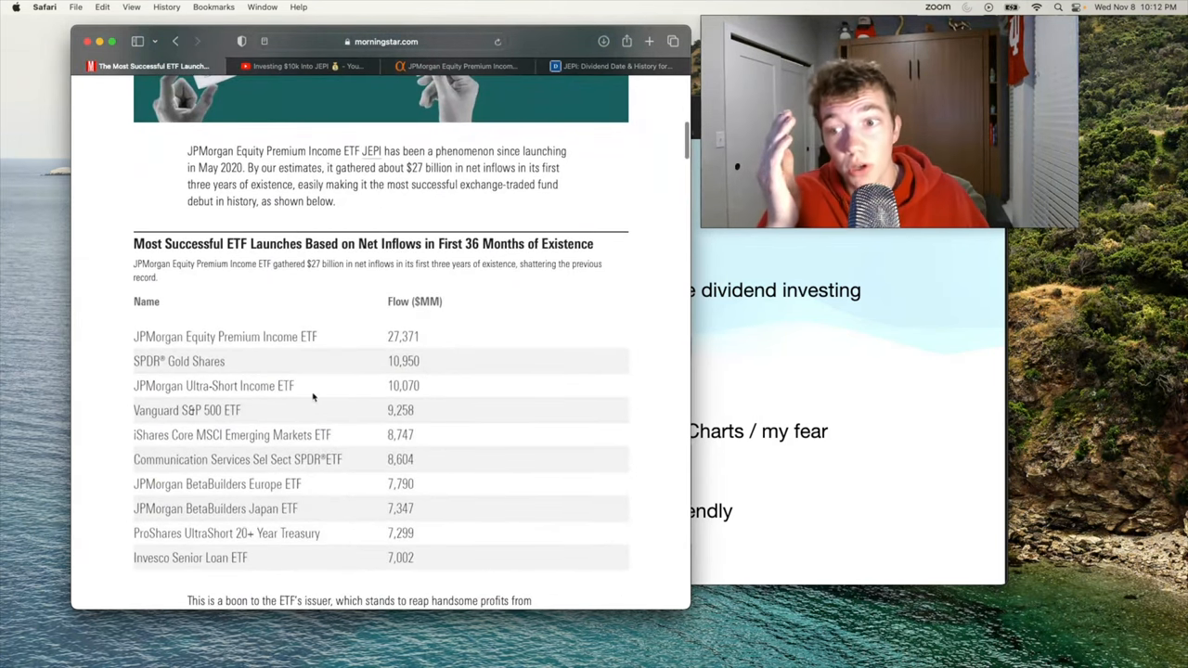
mouse_move(270, 340)
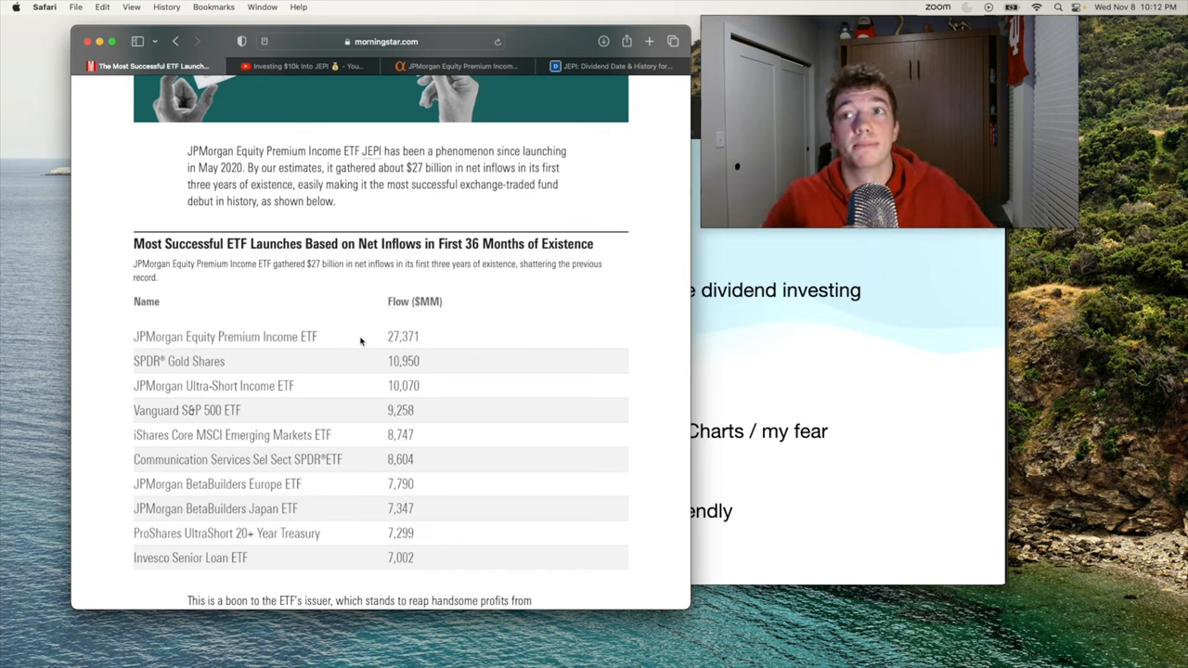
mouse_move(455, 230)
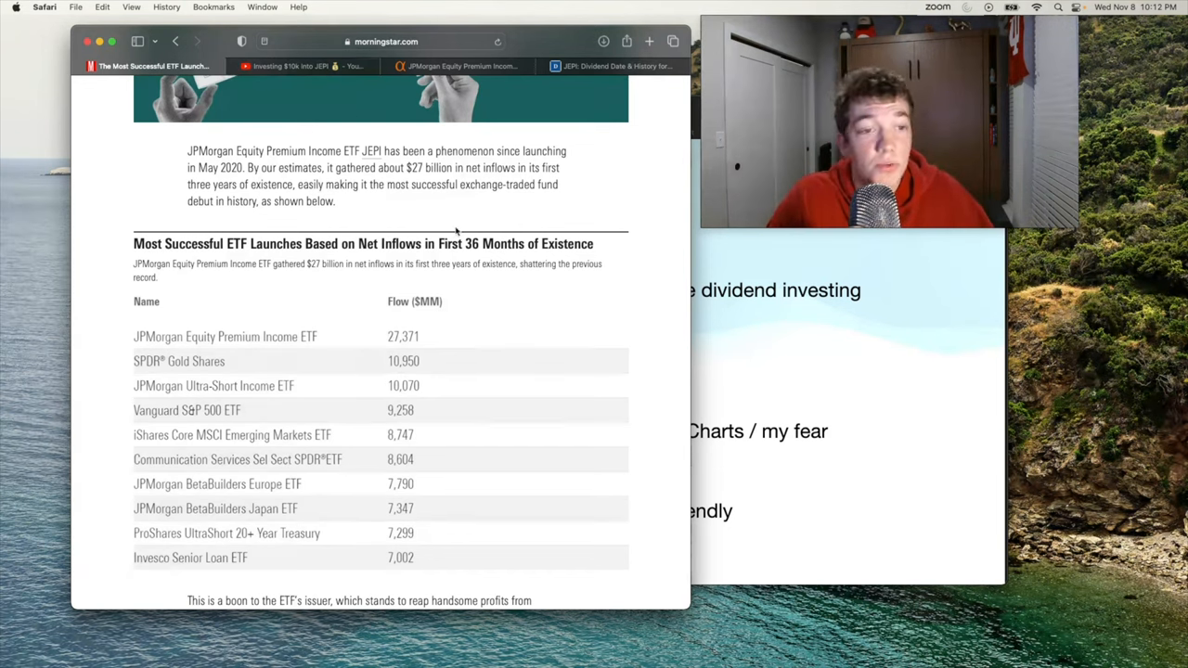
mouse_move(766, 283)
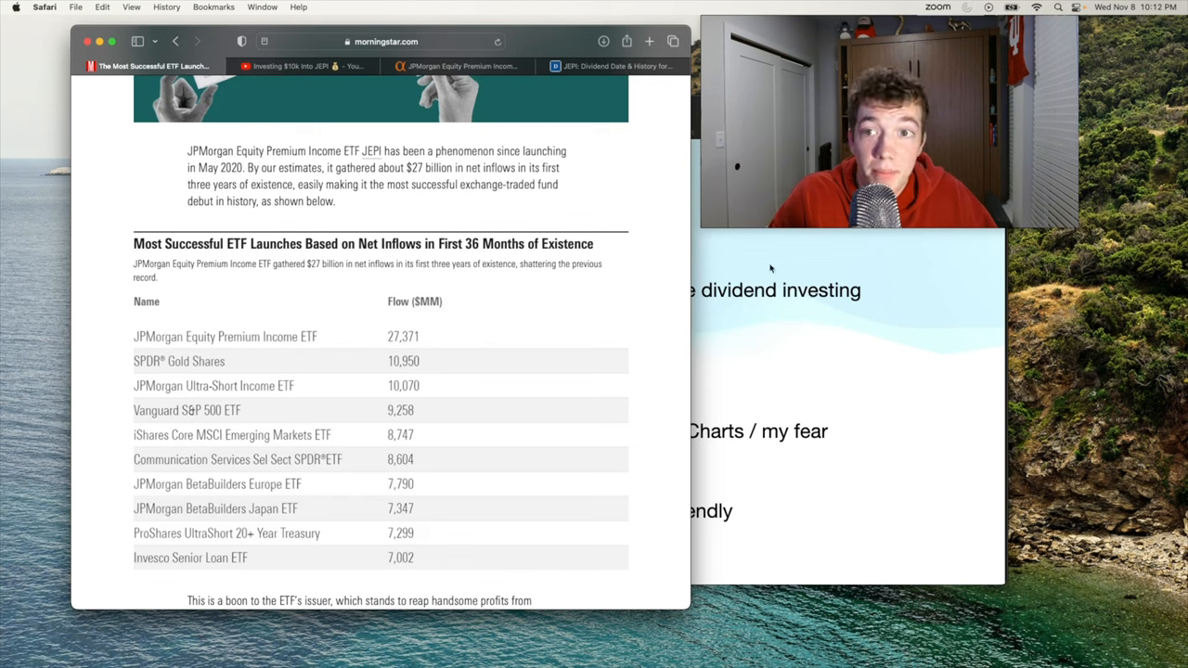
mouse_move(801, 277)
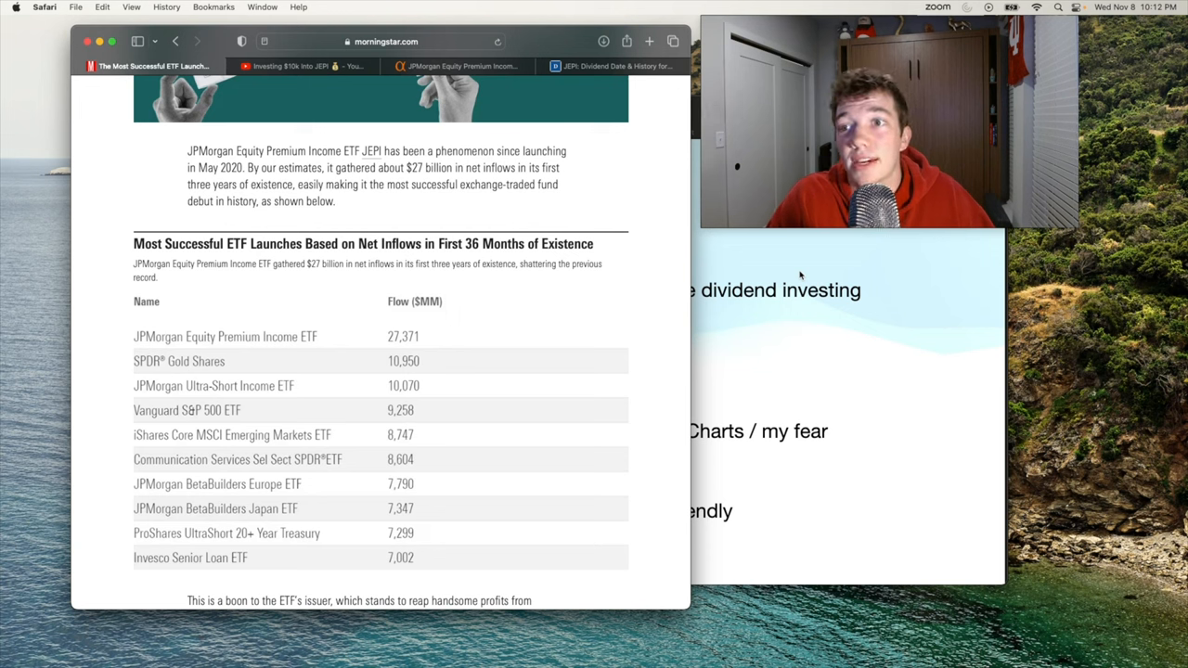
mouse_move(553, 263)
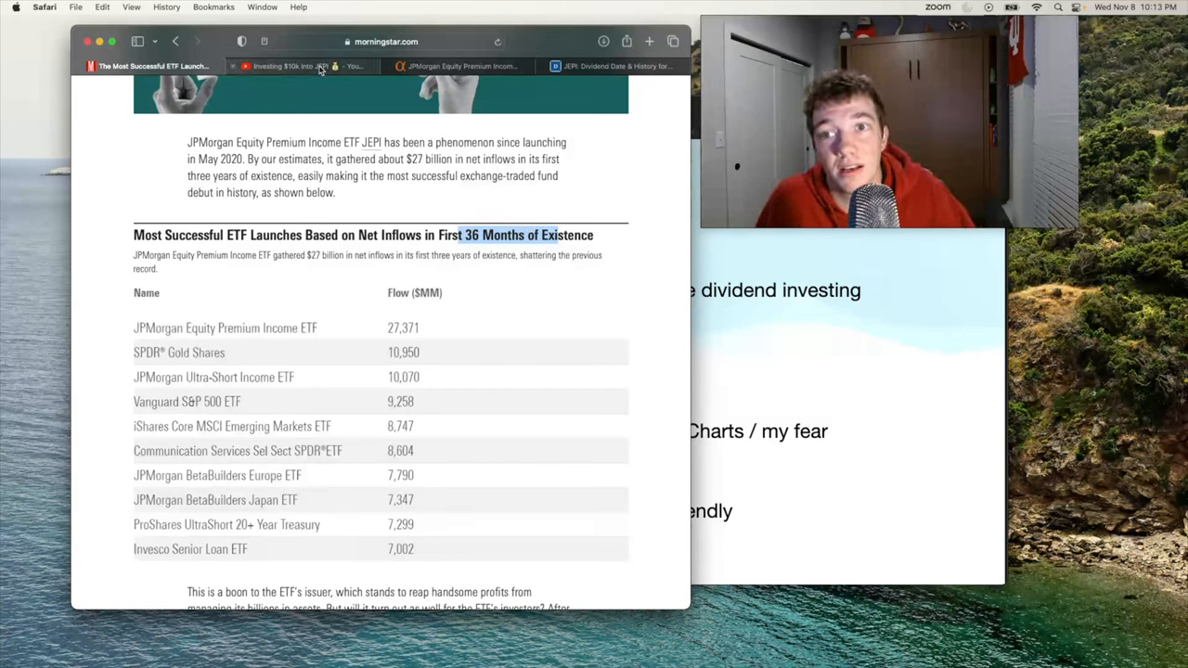
Switch to the 'Investing $10k Into JEPI' YouTube short and scroll through the Shorts.
left_click(297, 66)
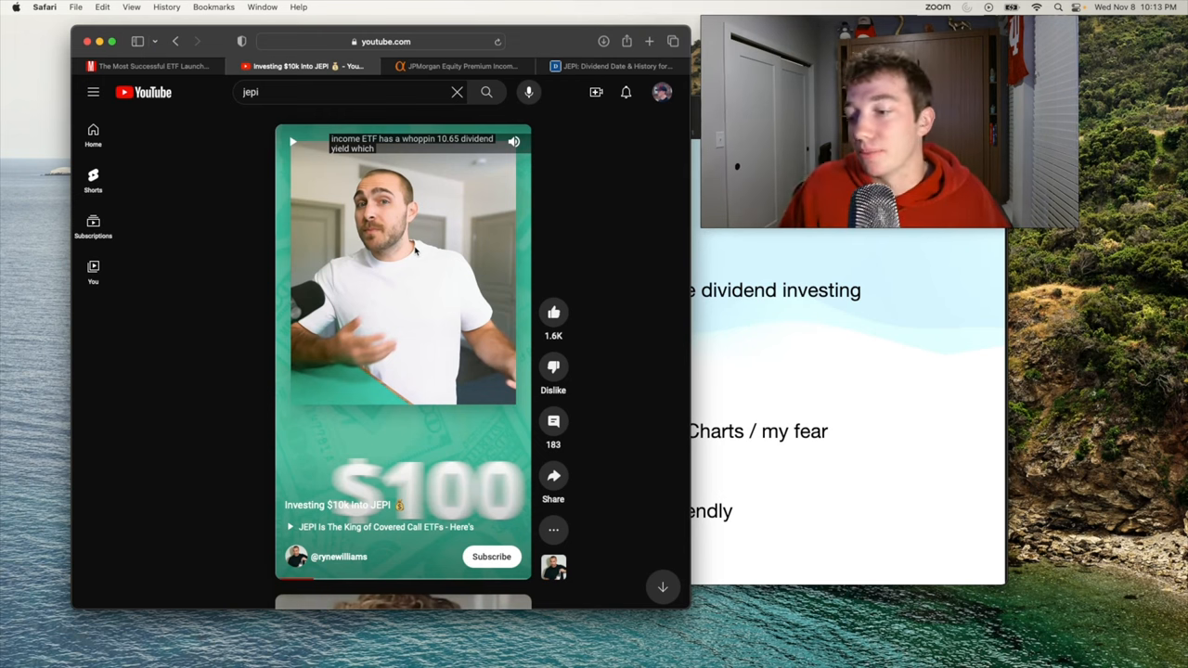
scroll("down", 3)
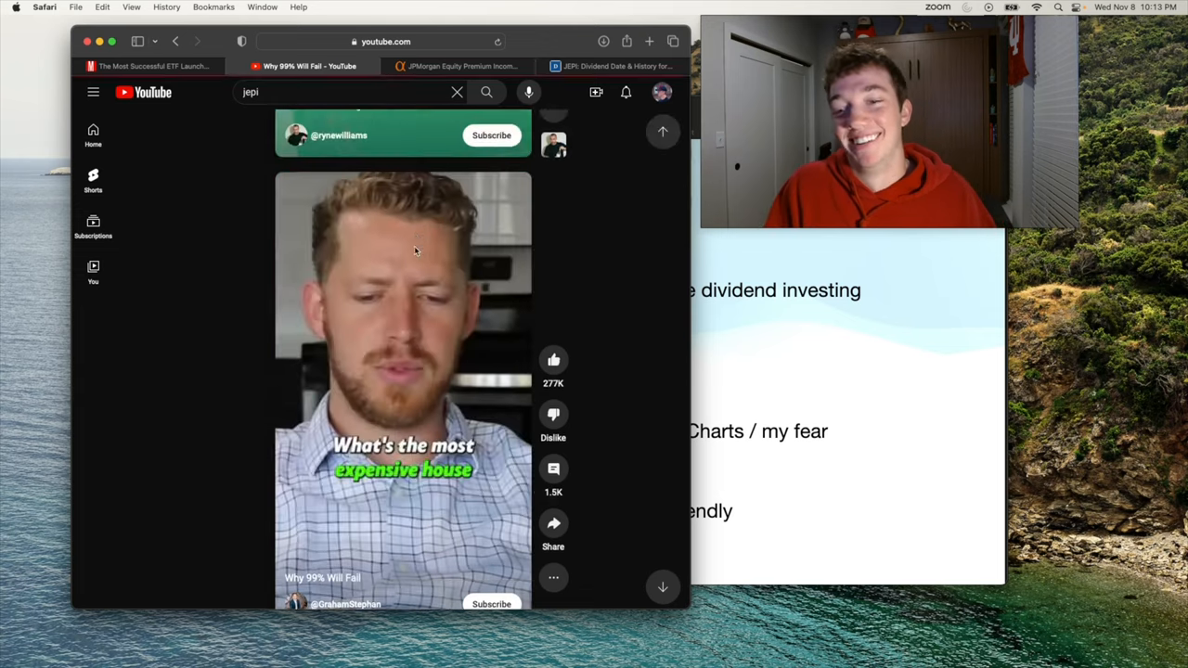
scroll("down", 3)
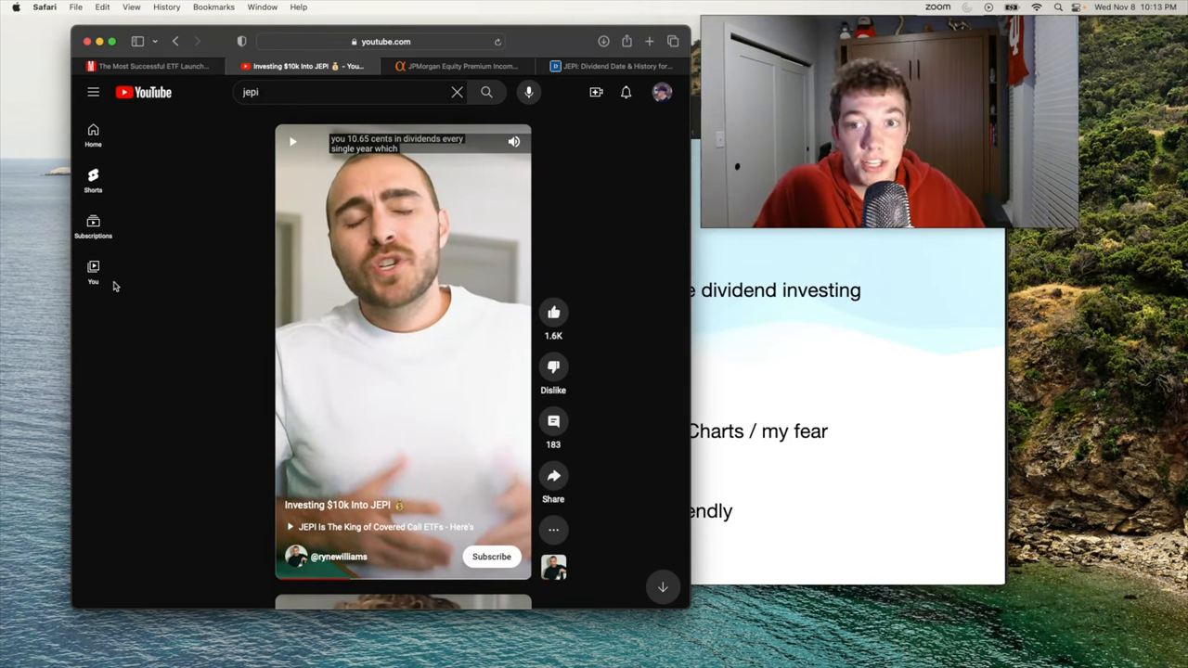
mouse_move(377, 316)
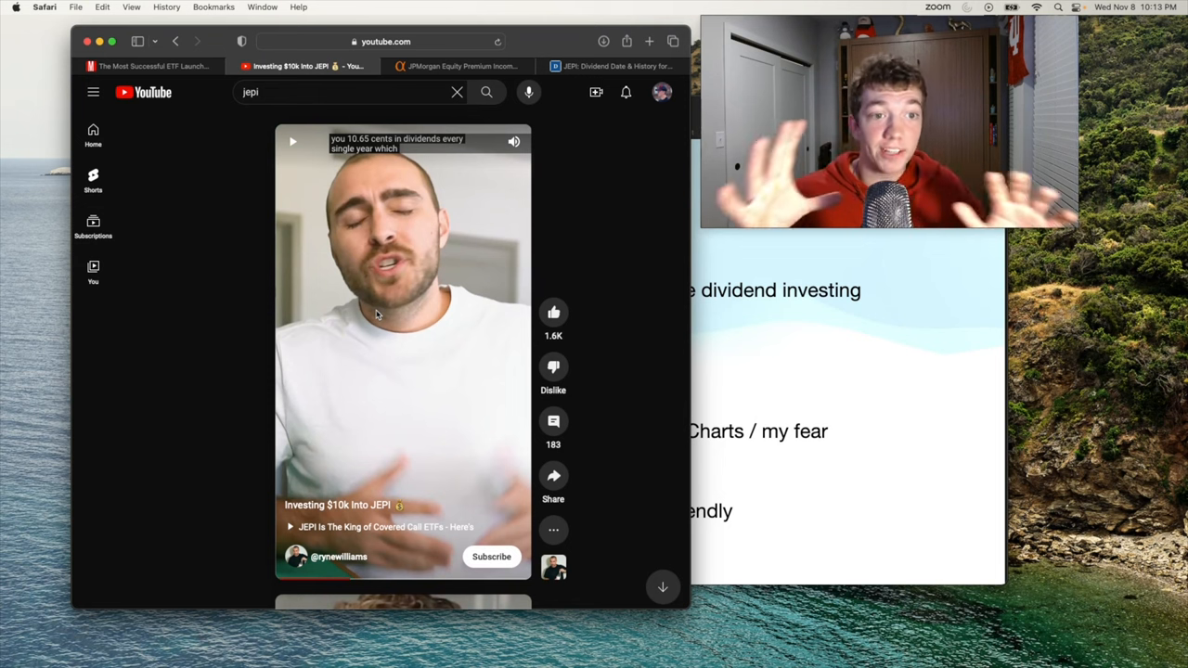
mouse_move(590, 58)
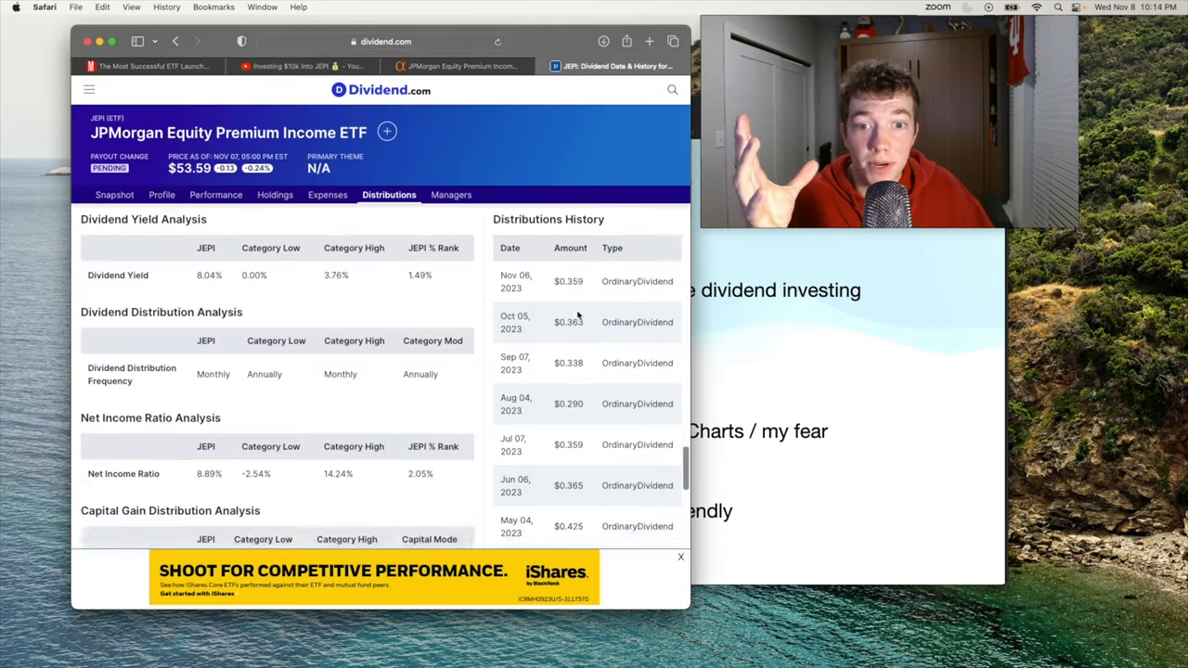
Scroll Dividend.com's JEPI Distributions page to the monthly payout history.
scroll("down", 3)
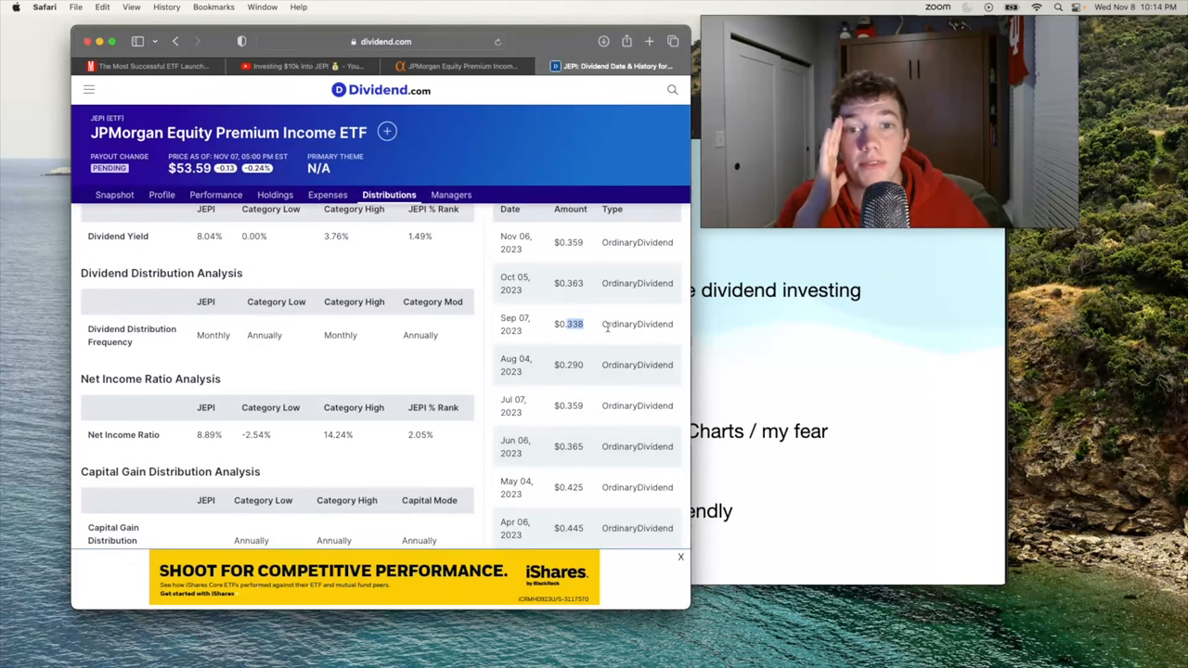
Return to the 'Investing $10k Into JEPI' YouTube short.
left_click(306, 66)
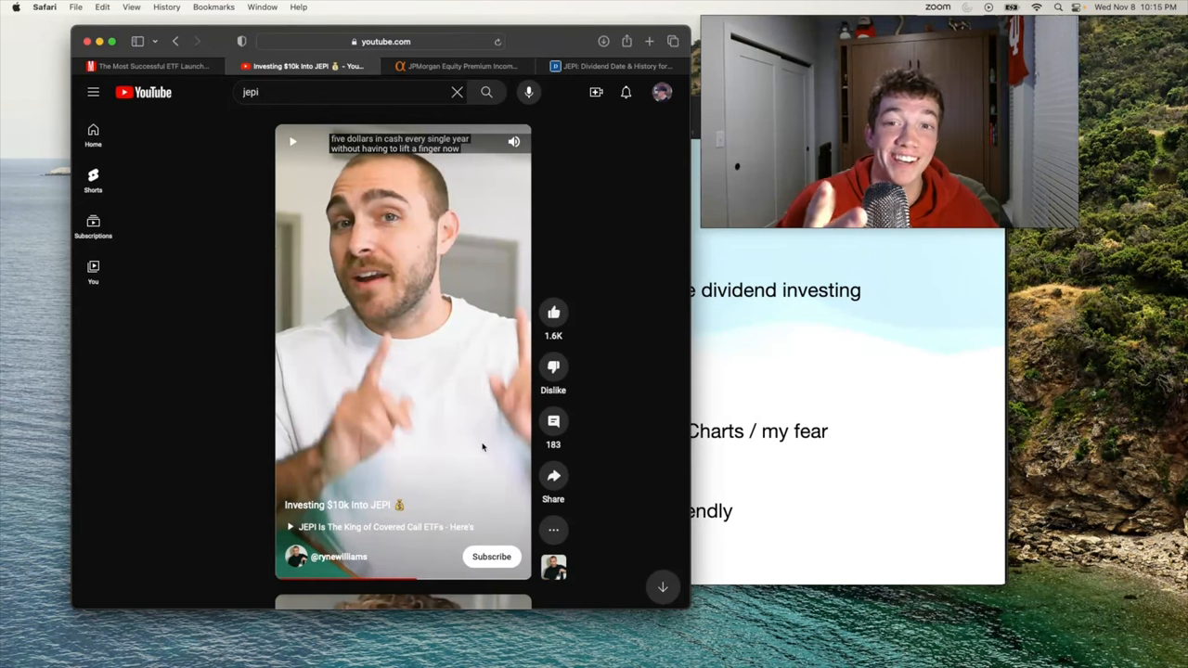
mouse_move(612, 121)
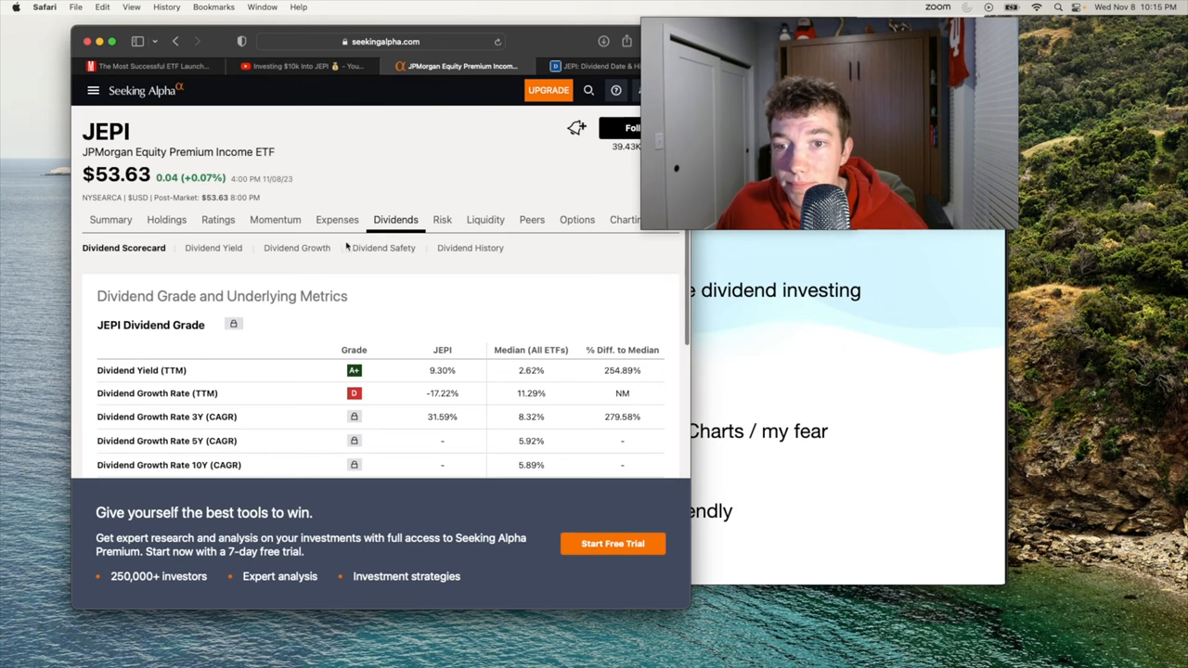
scroll("down", 3)
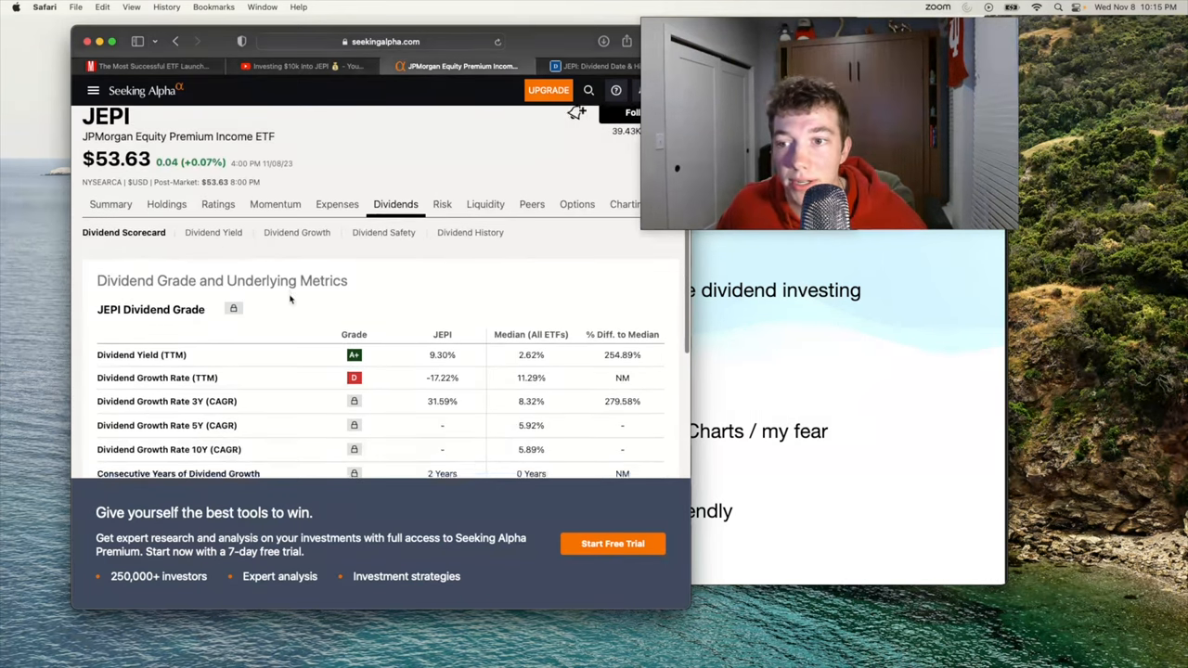
scroll("down", 3)
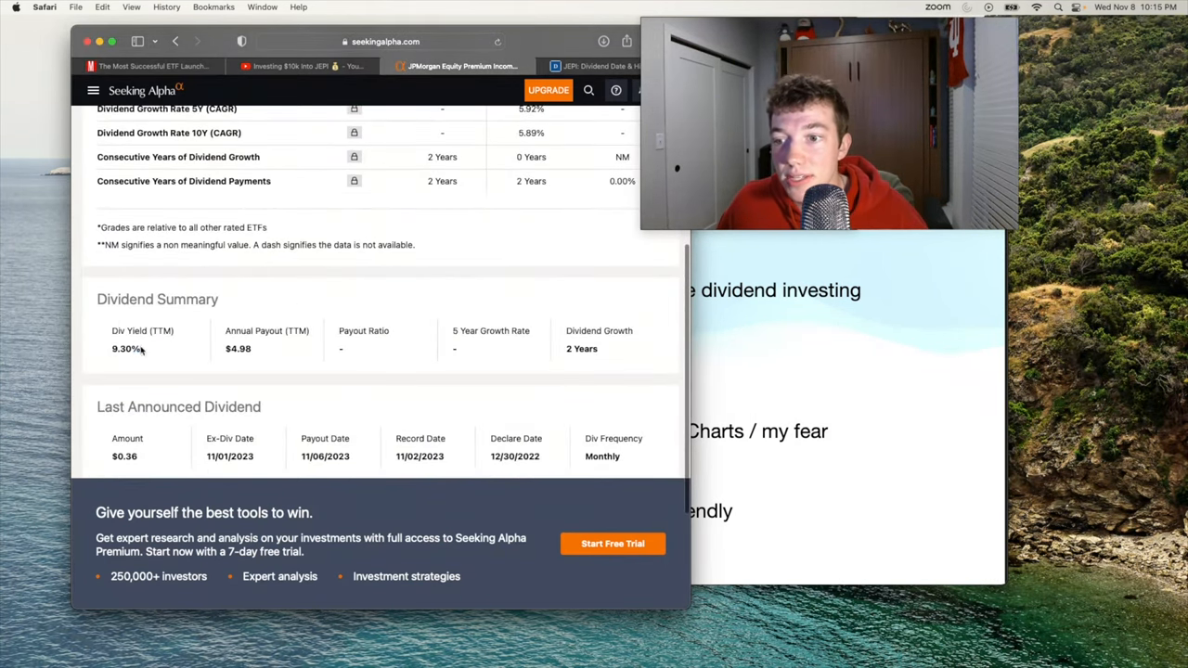
double_click(125, 349)
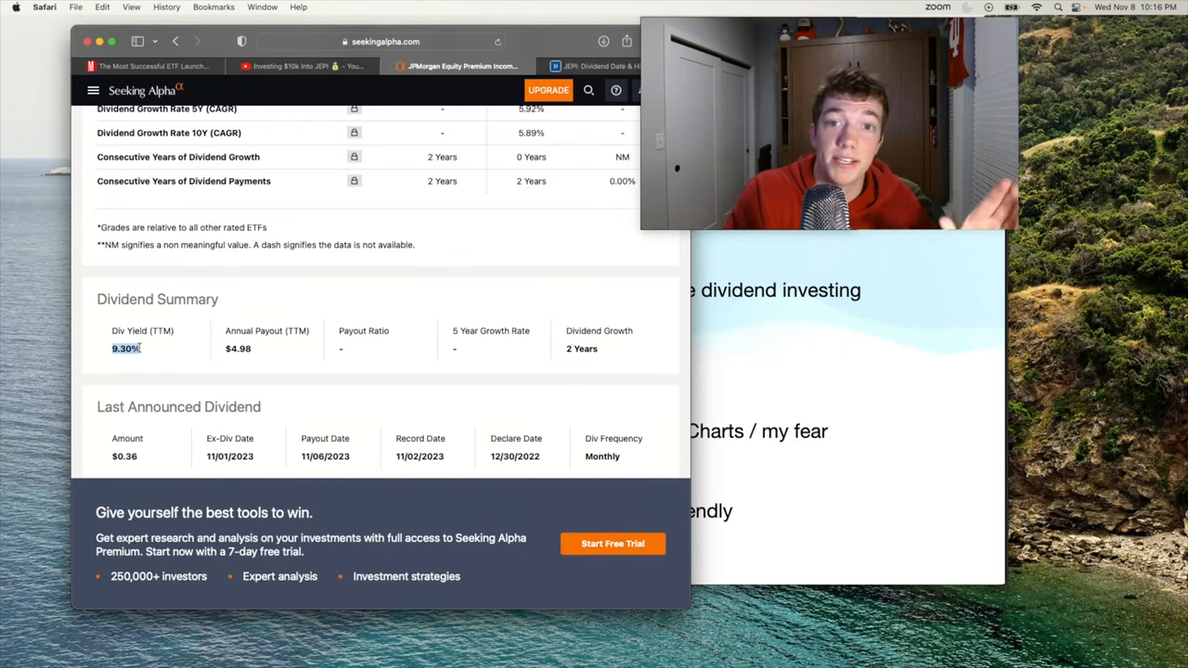
mouse_move(411, 362)
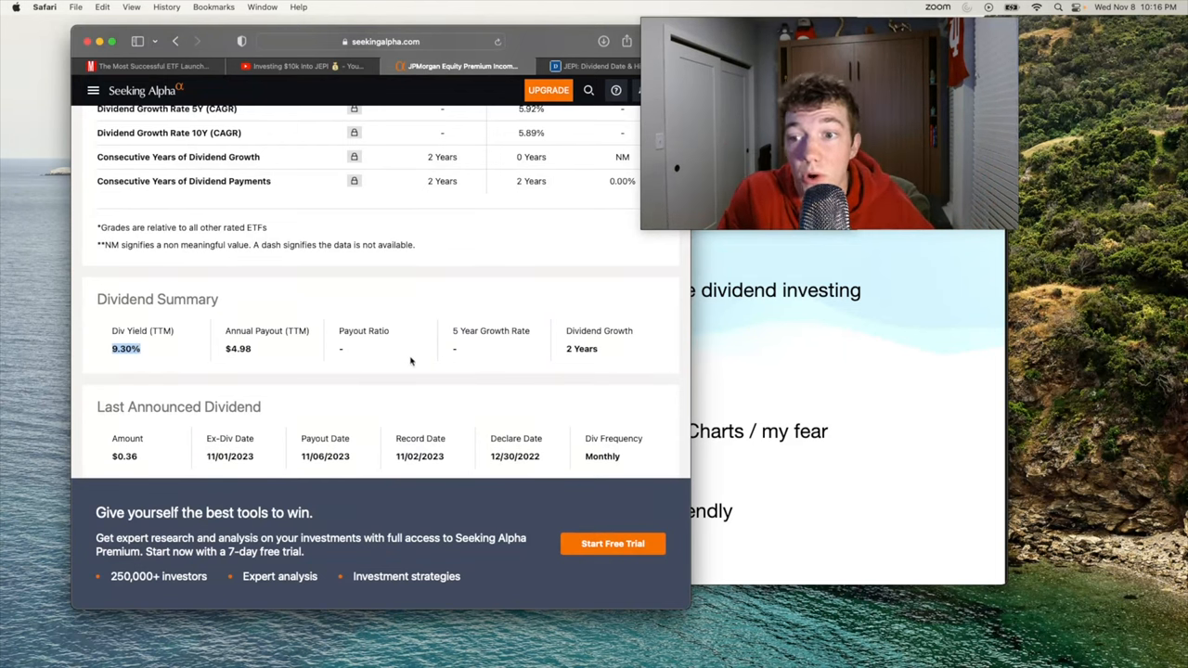
mouse_move(195, 351)
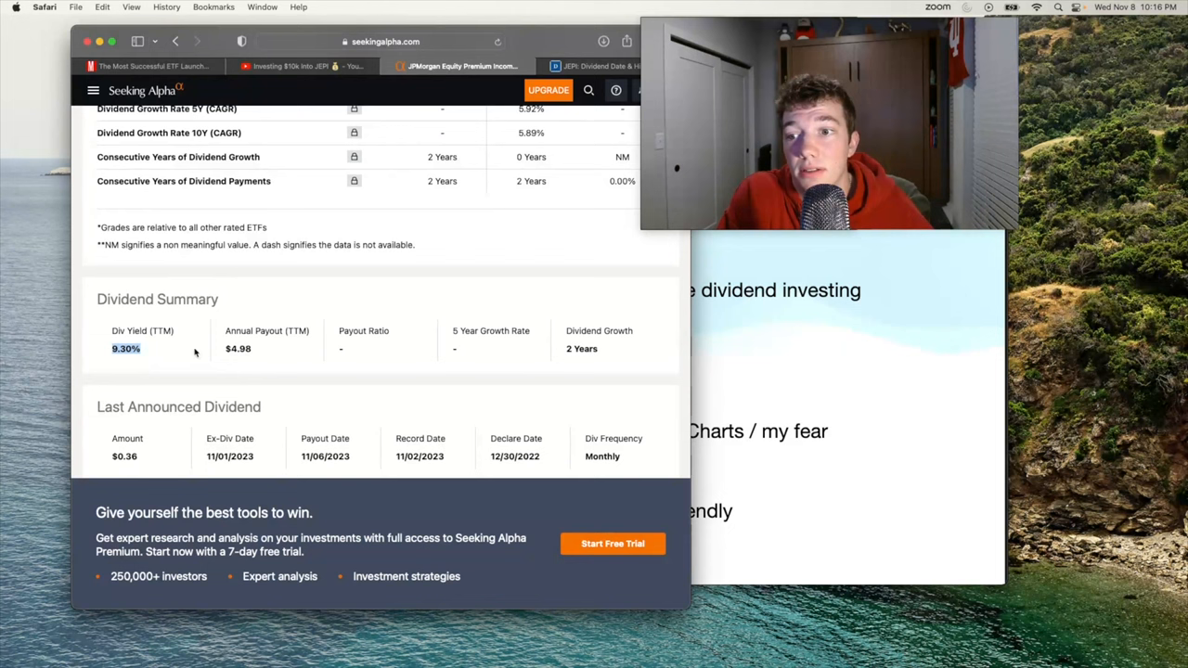
mouse_move(142, 336)
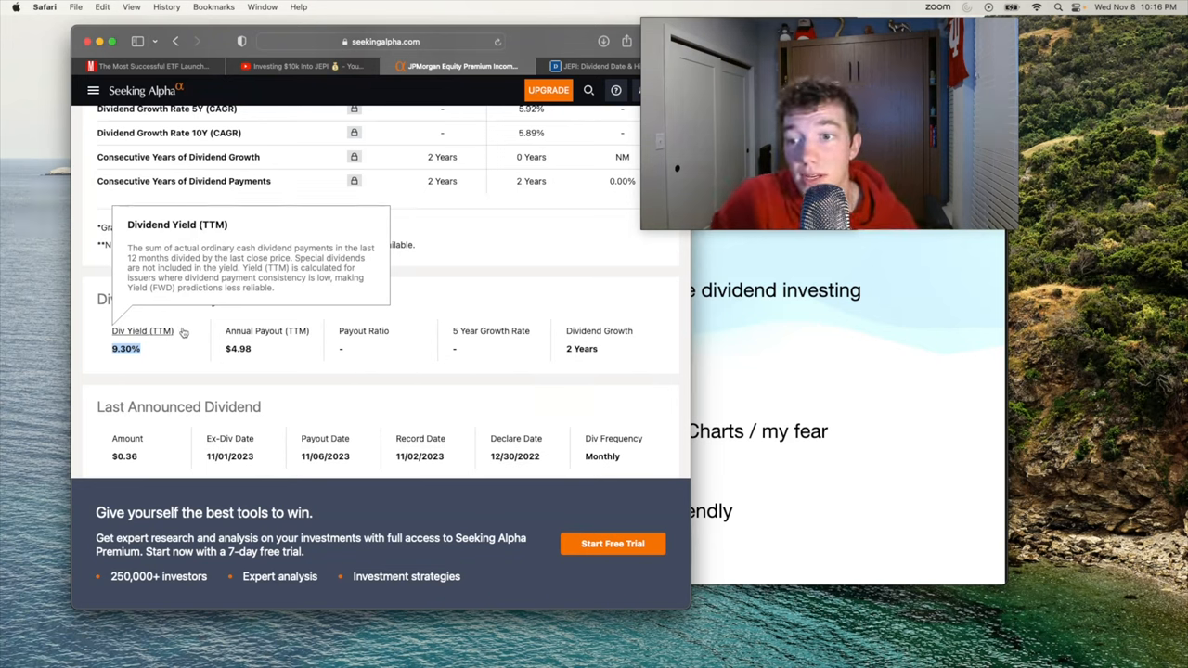
mouse_move(211, 316)
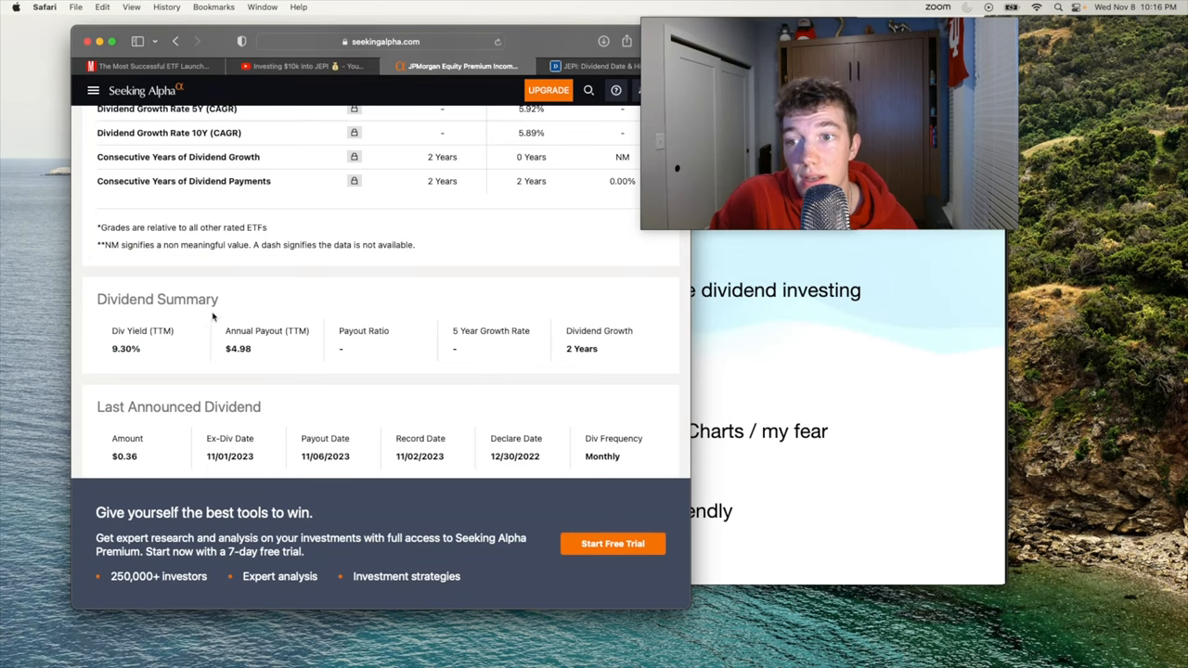
scroll("up", 3)
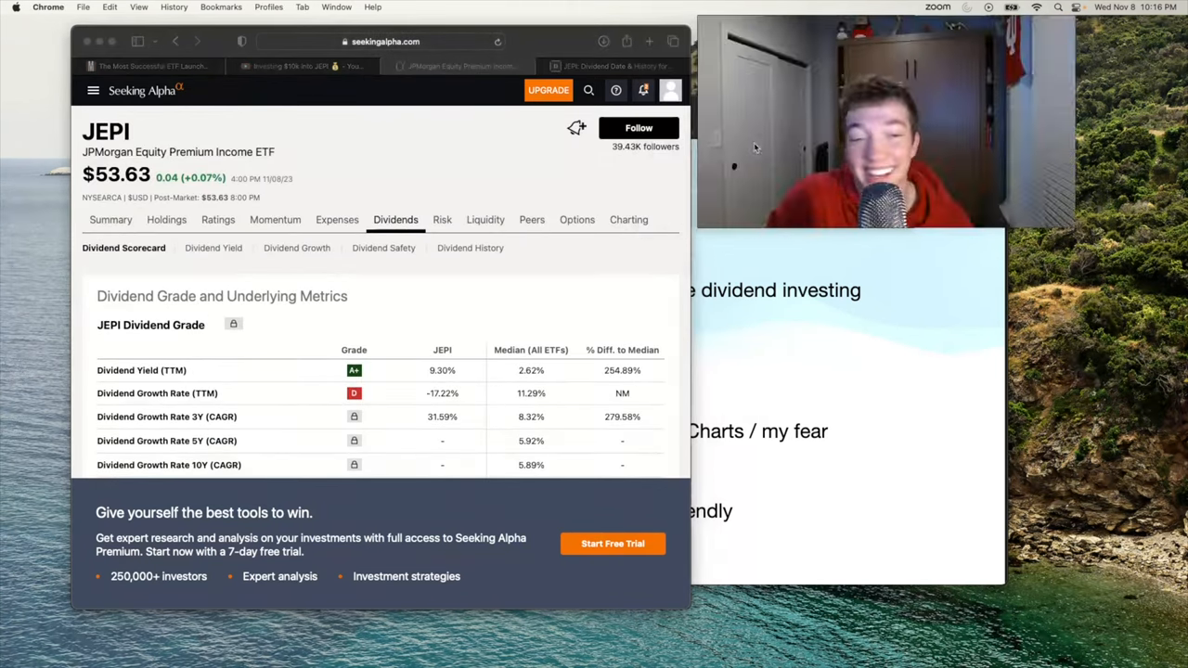
Chart JEPI's 1-year return (-1.60%) against the S&P 500 (14.49%) on Seeking Alpha.
left_click(629, 219)
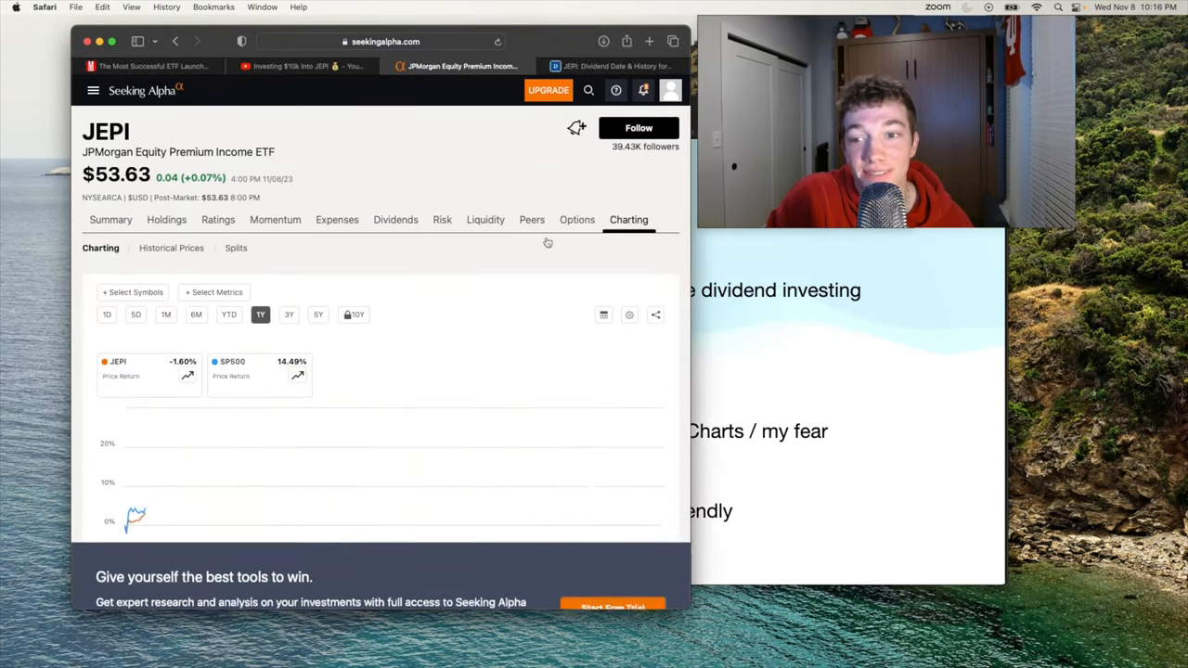
scroll("down", 3)
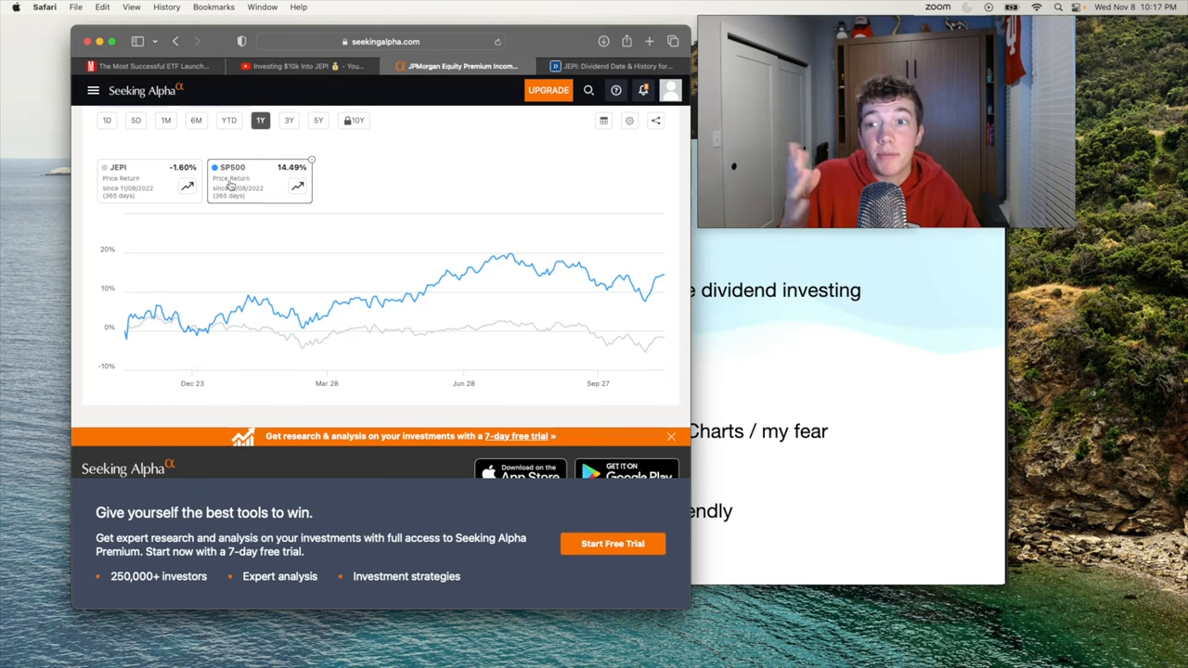
left_click(105, 167)
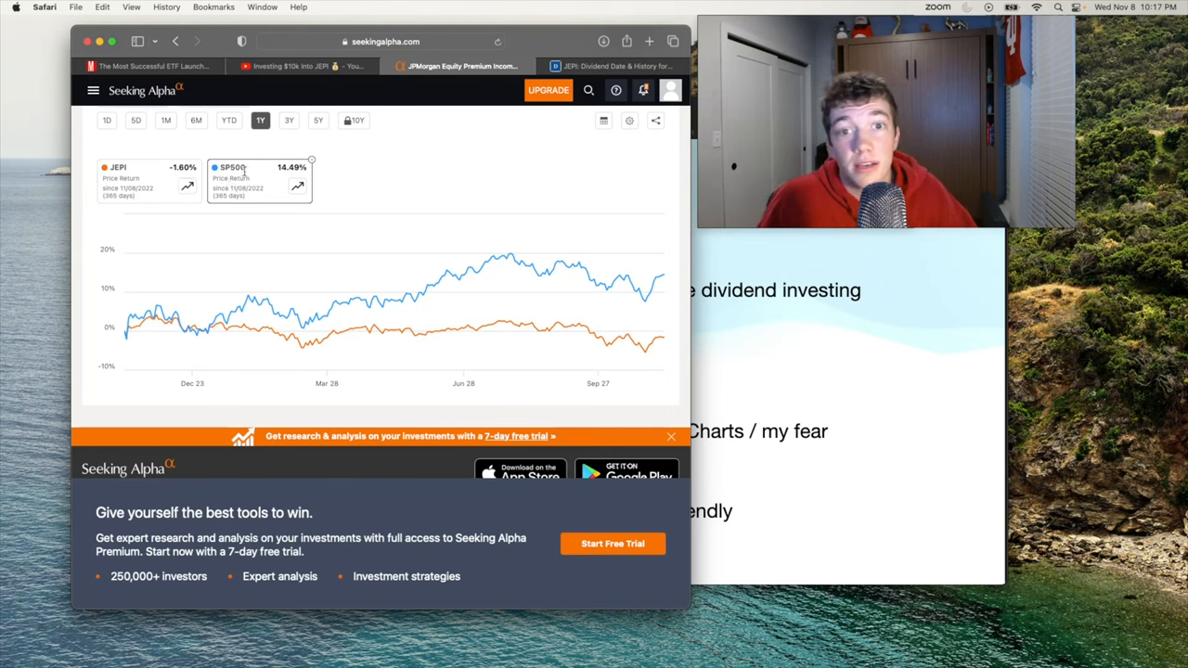
mouse_move(780, 279)
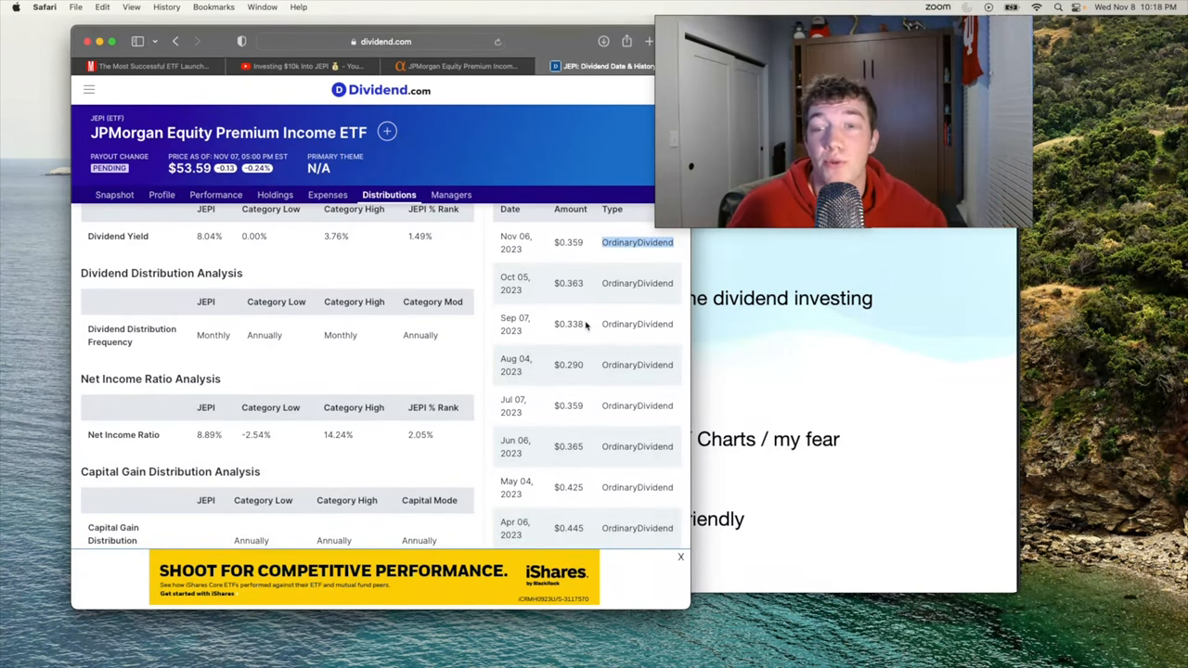
mouse_move(585, 283)
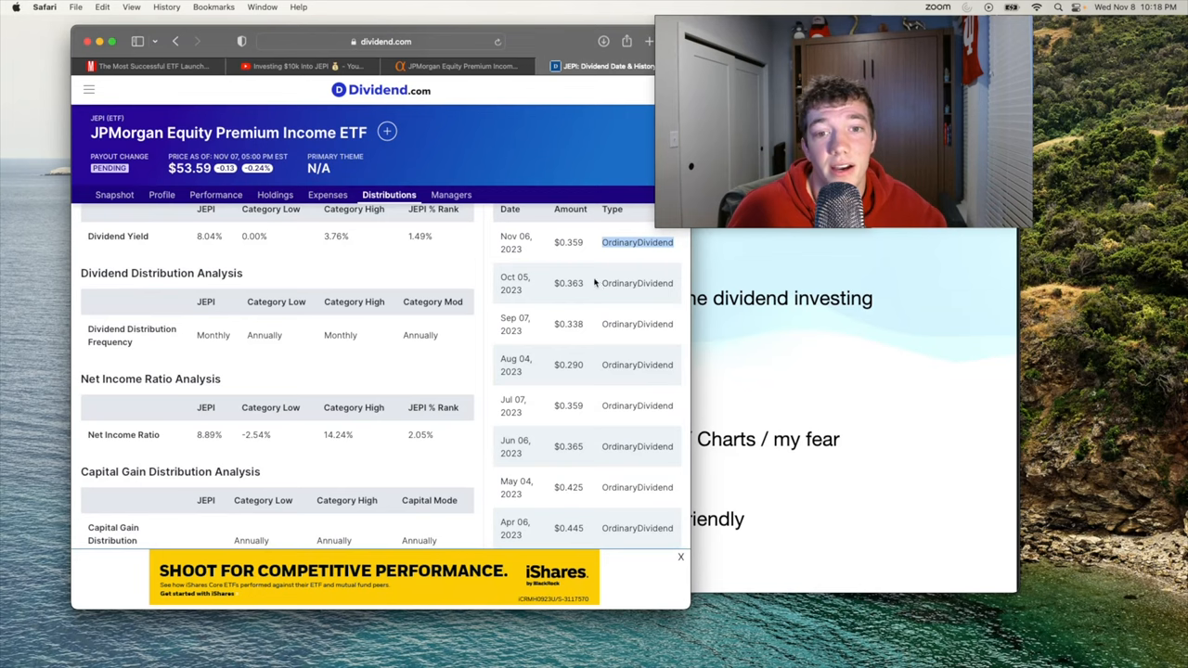
Open Dividend.com's JEPI Snapshot overview showing the 0.35% expense ratio.
left_click(327, 195)
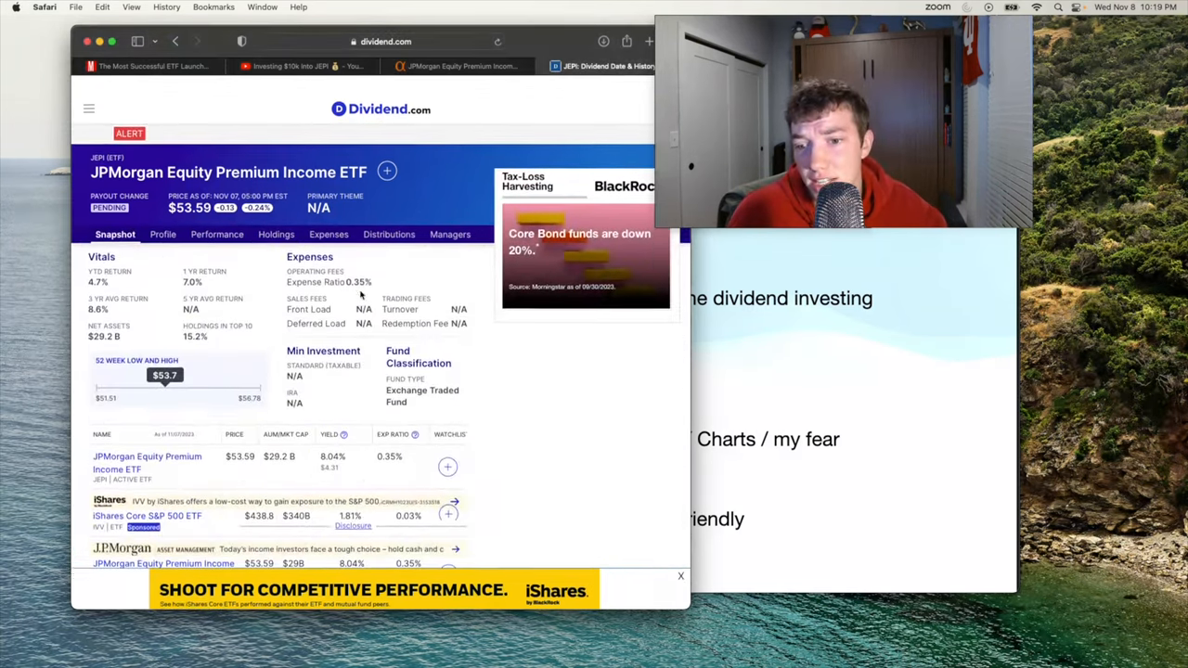
scroll("up", 3)
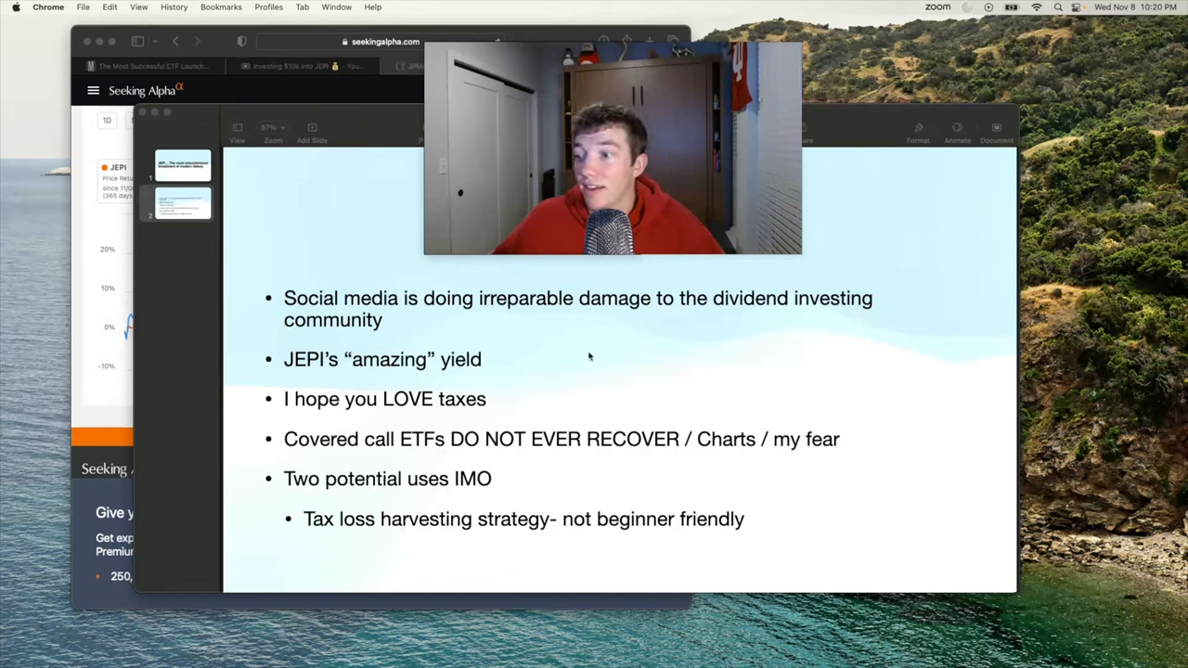
mouse_move(815, 337)
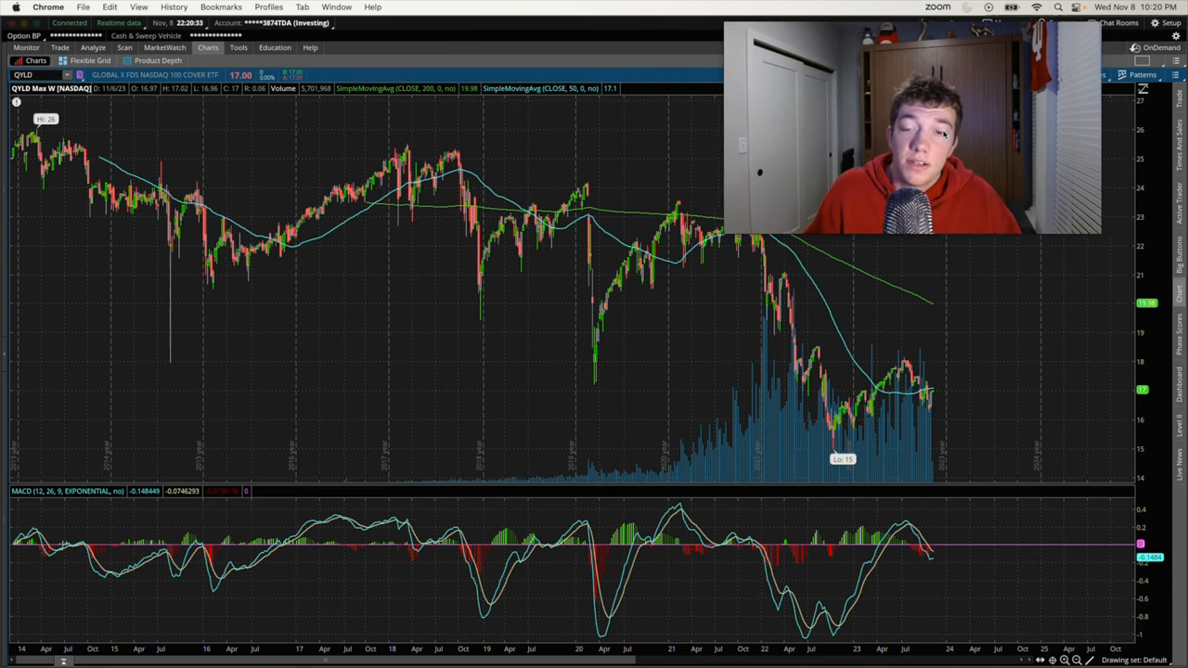
mouse_move(368, 382)
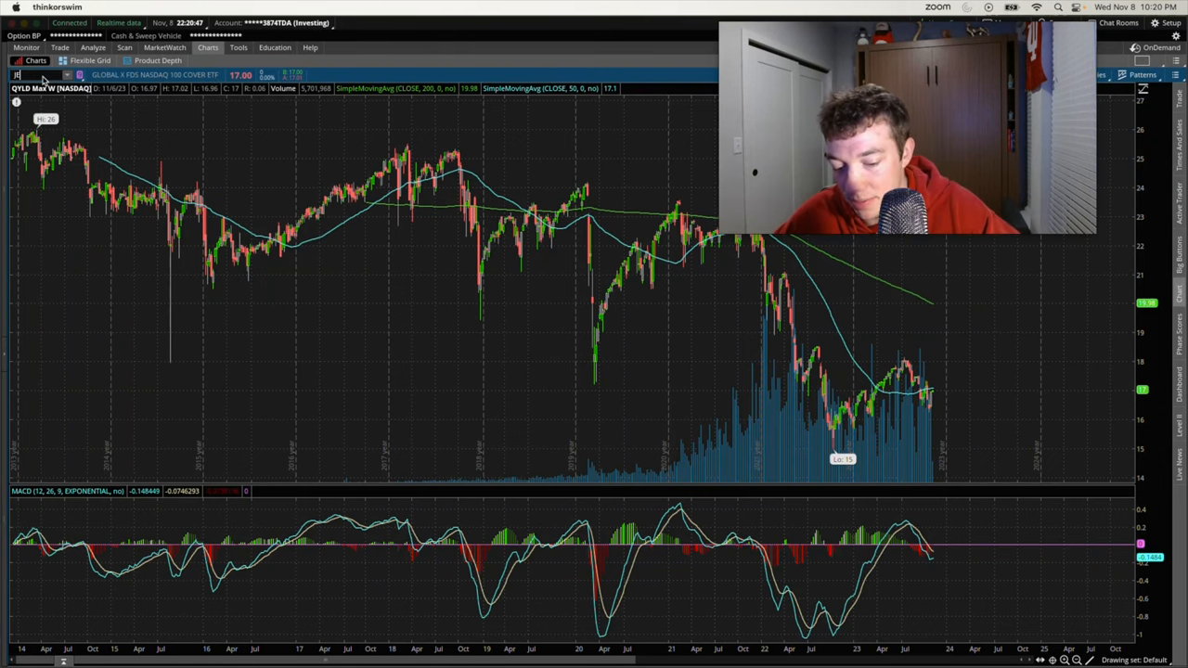
Enter JEPI in the thinkorswim symbol box to show its weekly chart.
type("JEPI")
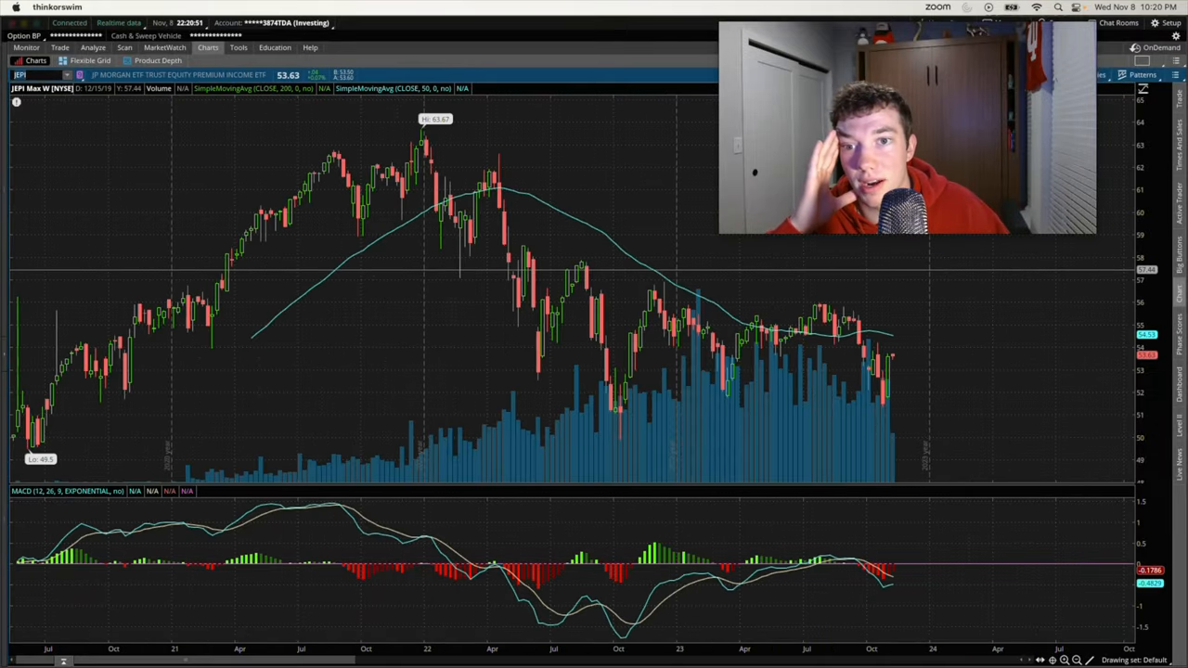
mouse_move(543, 325)
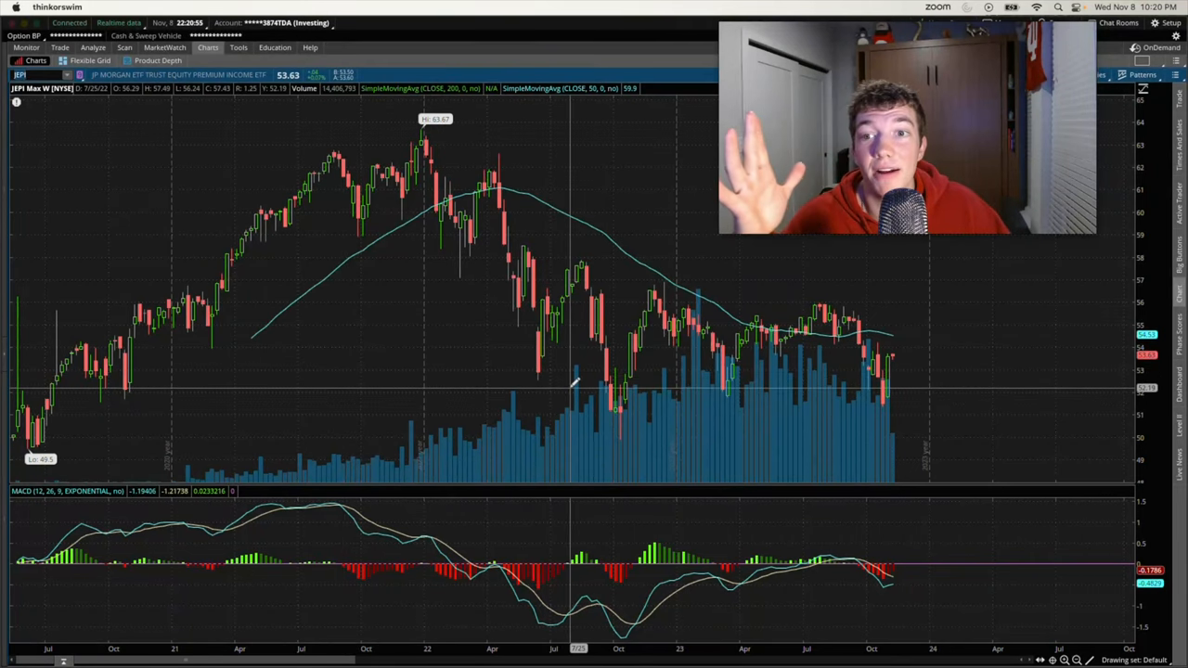
mouse_move(599, 380)
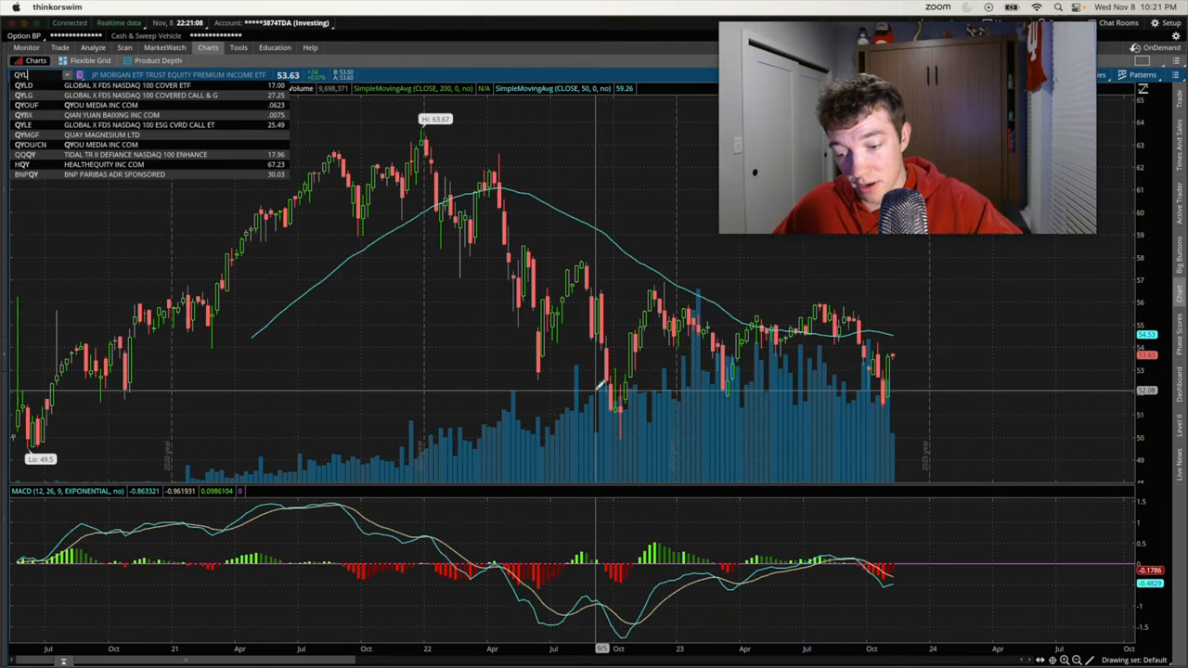
Switch the thinkorswim chart to QYLD's weekly price history.
left_click(24, 96)
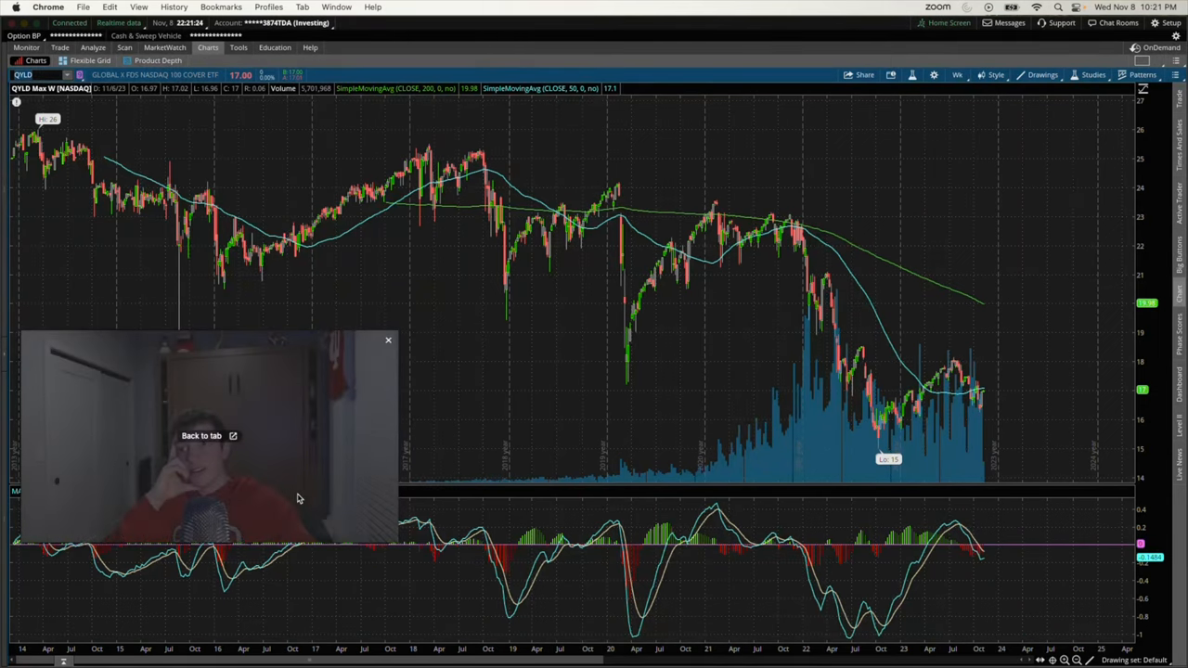
mouse_move(307, 489)
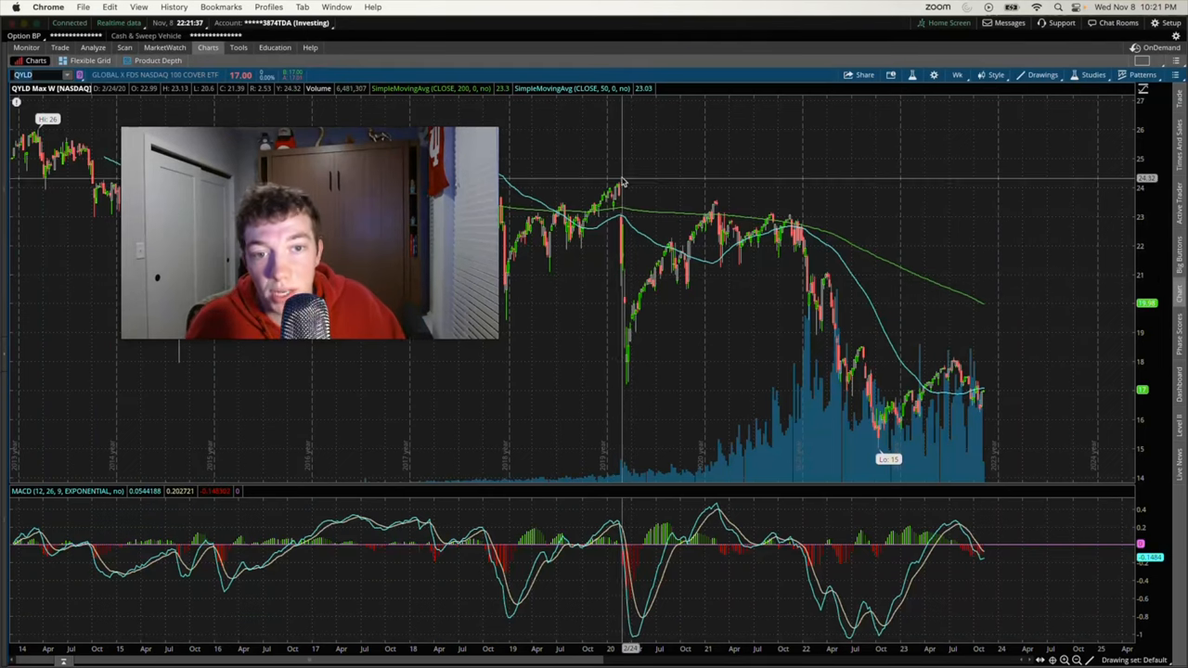
mouse_move(629, 381)
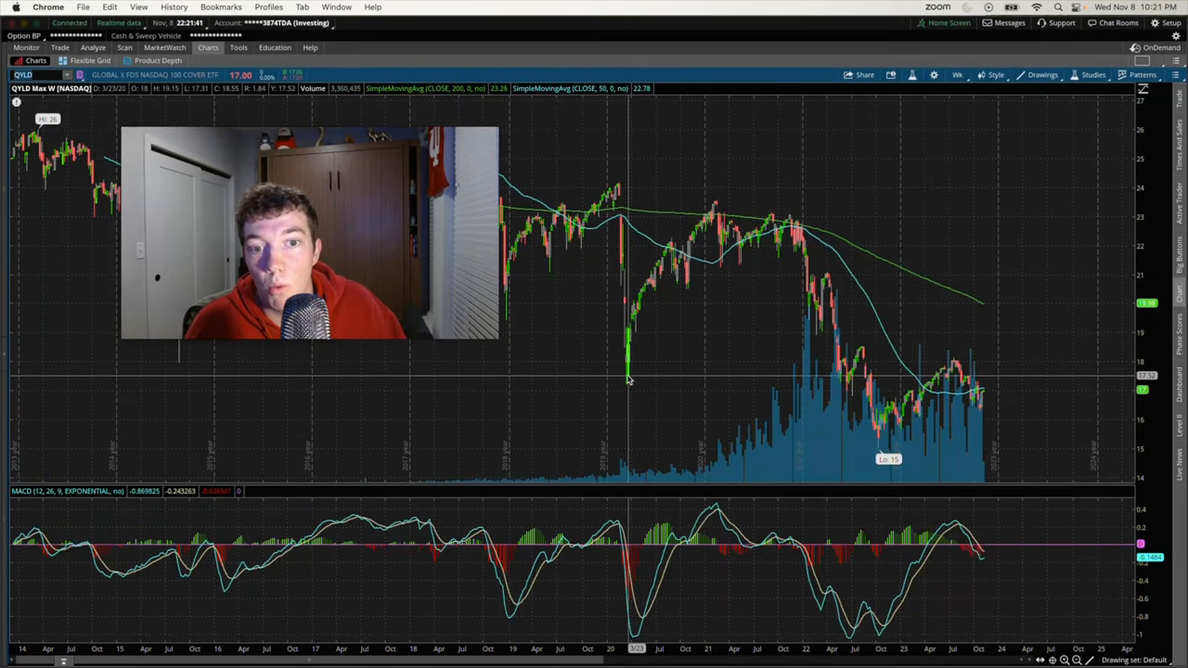
mouse_move(624, 371)
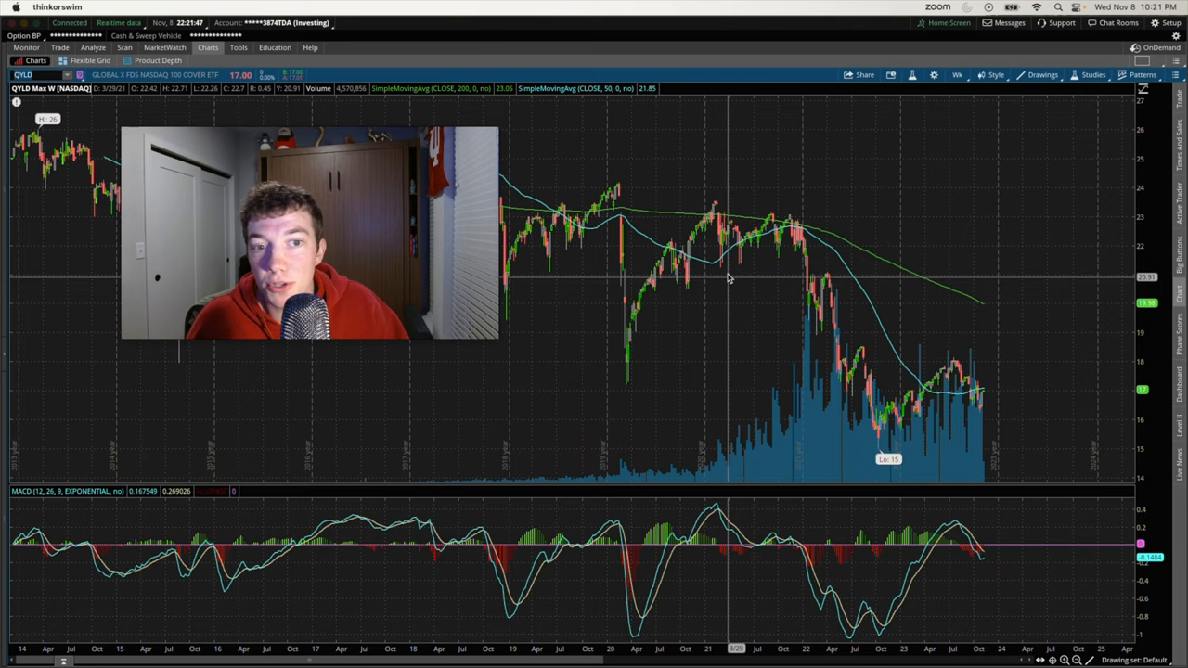
mouse_move(682, 240)
type("QQQ")
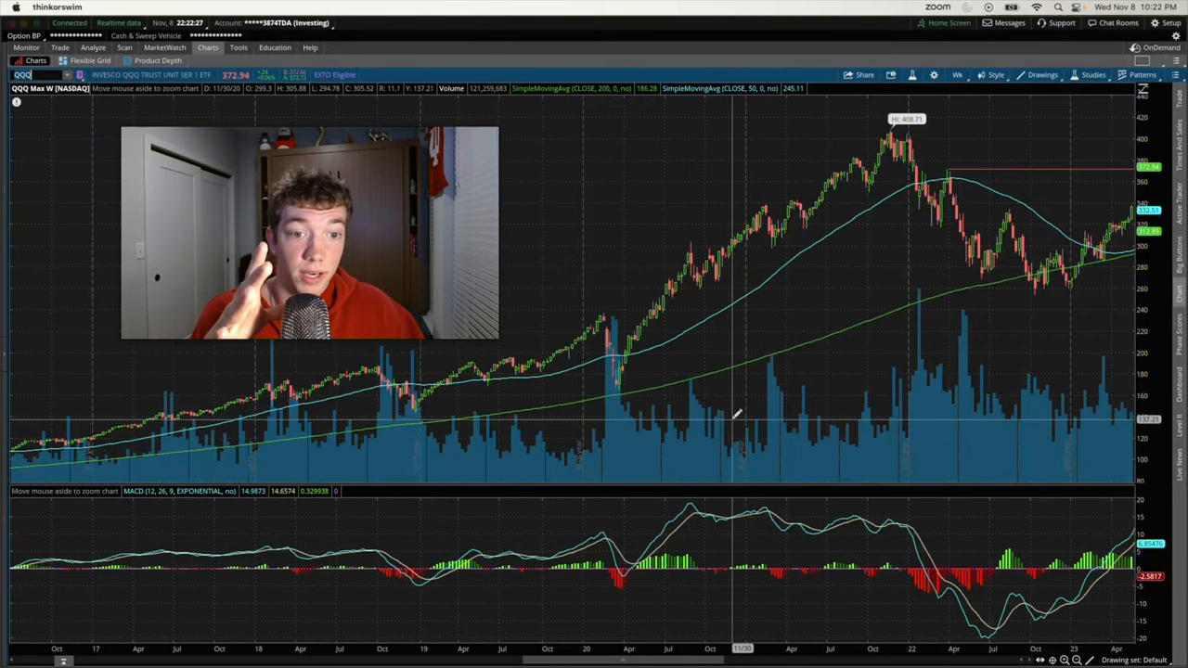
mouse_move(604, 329)
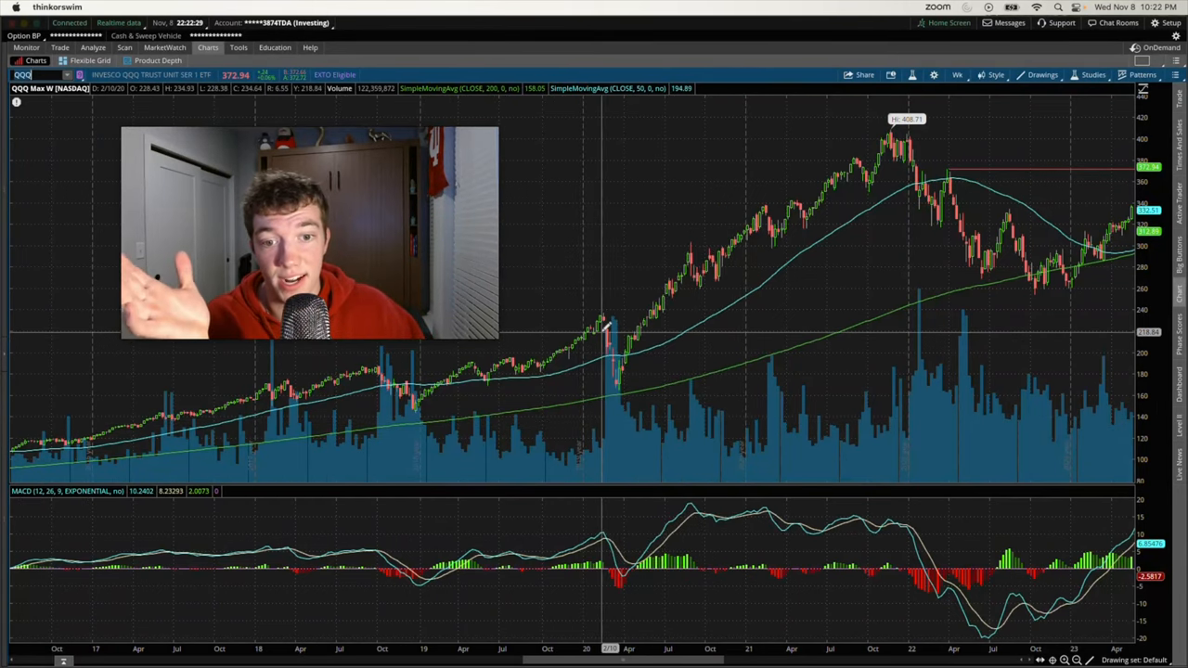
mouse_move(621, 372)
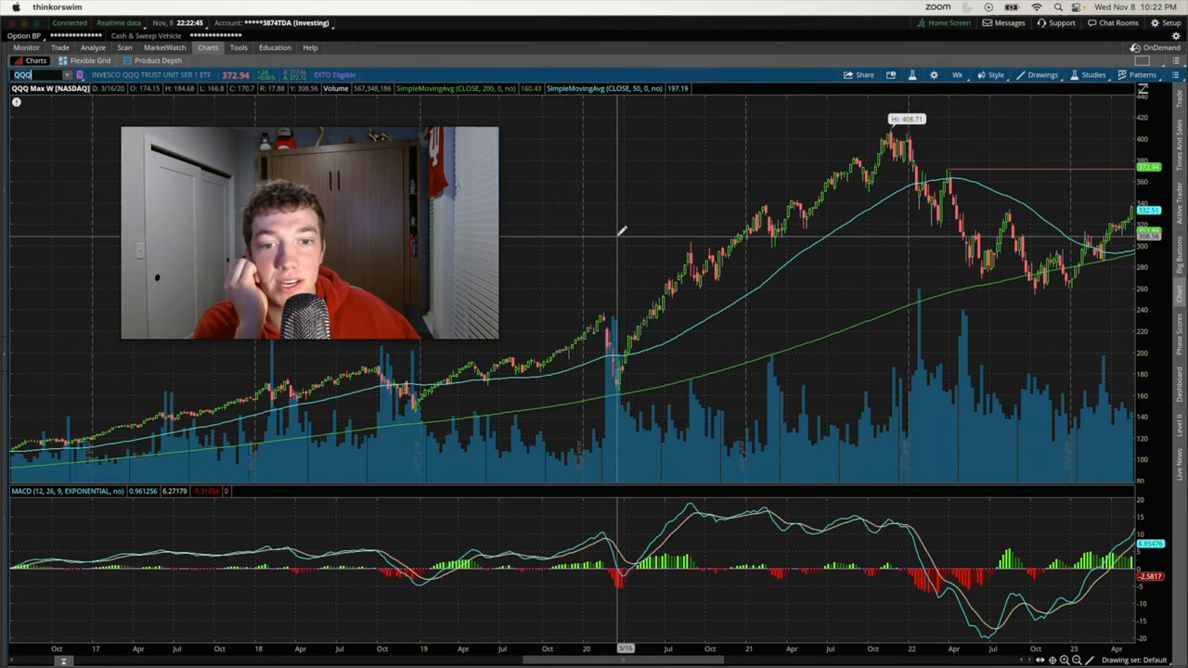
mouse_move(641, 390)
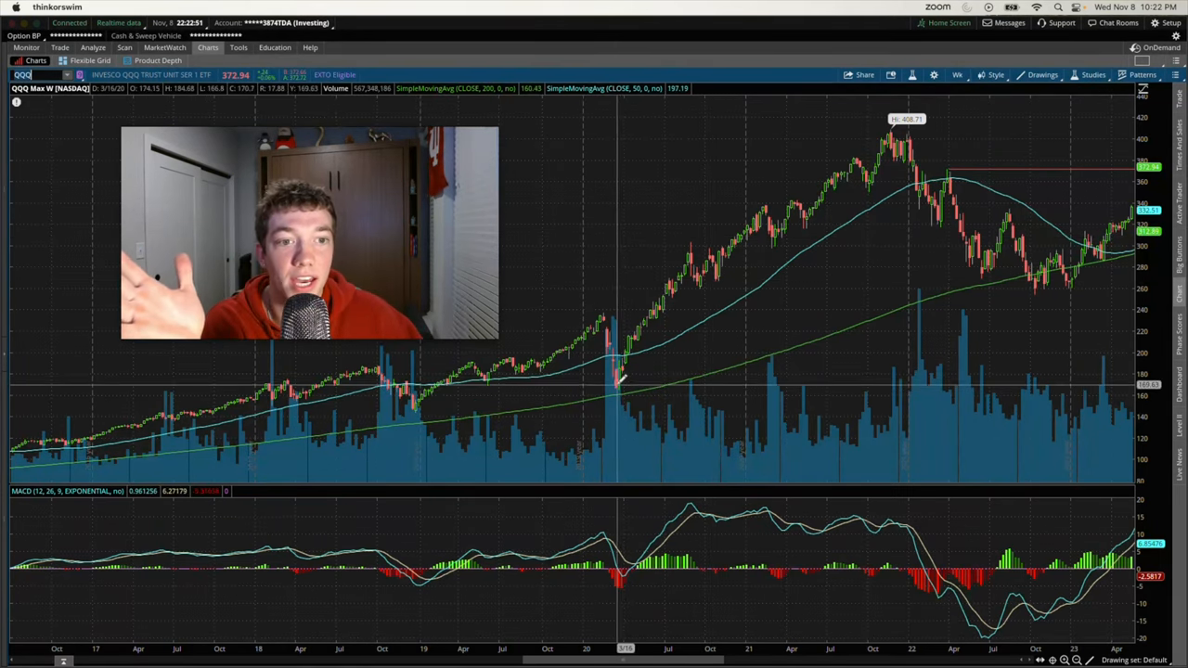
mouse_move(935, 144)
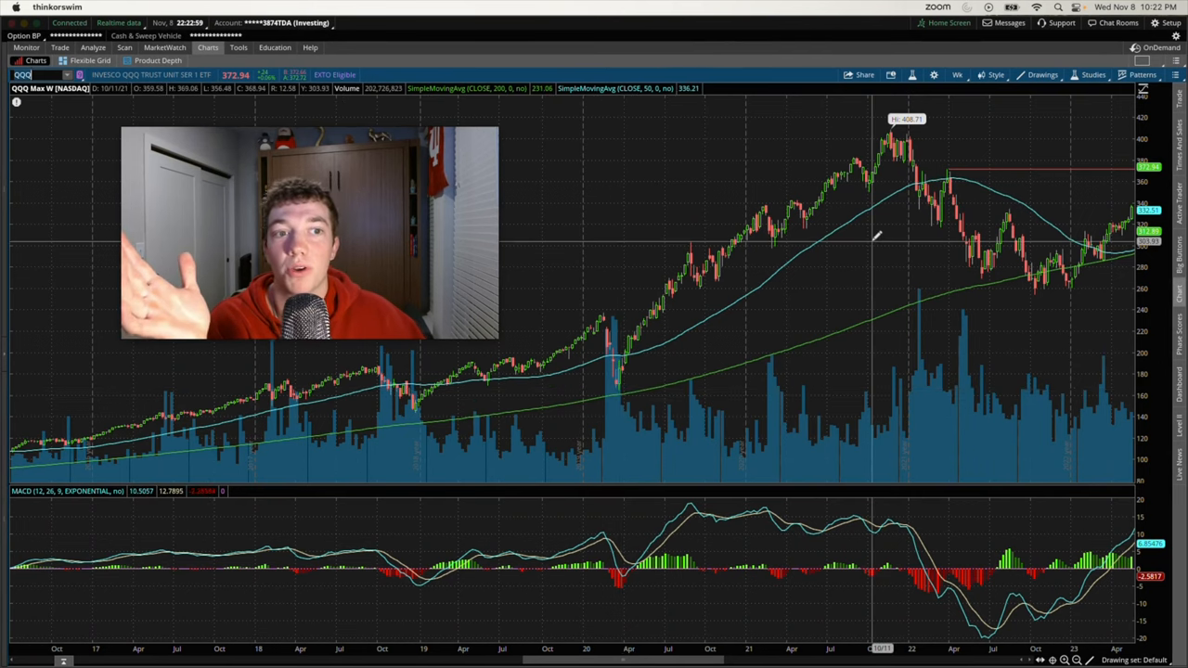
mouse_move(729, 357)
type("QYLD")
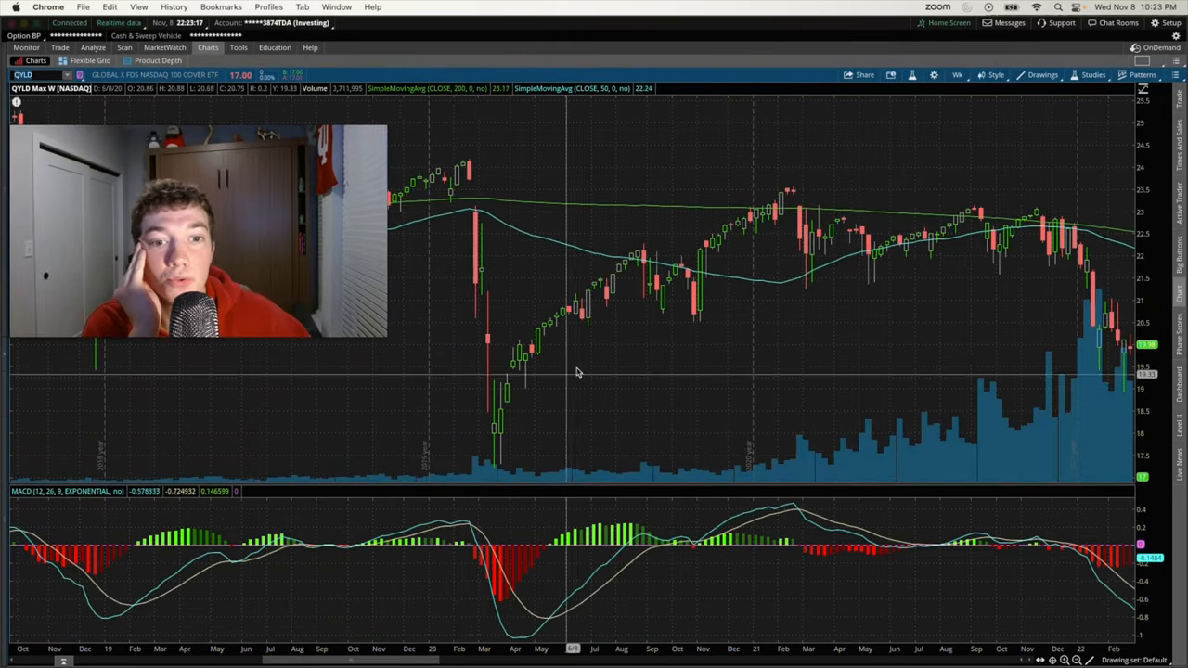
mouse_move(647, 392)
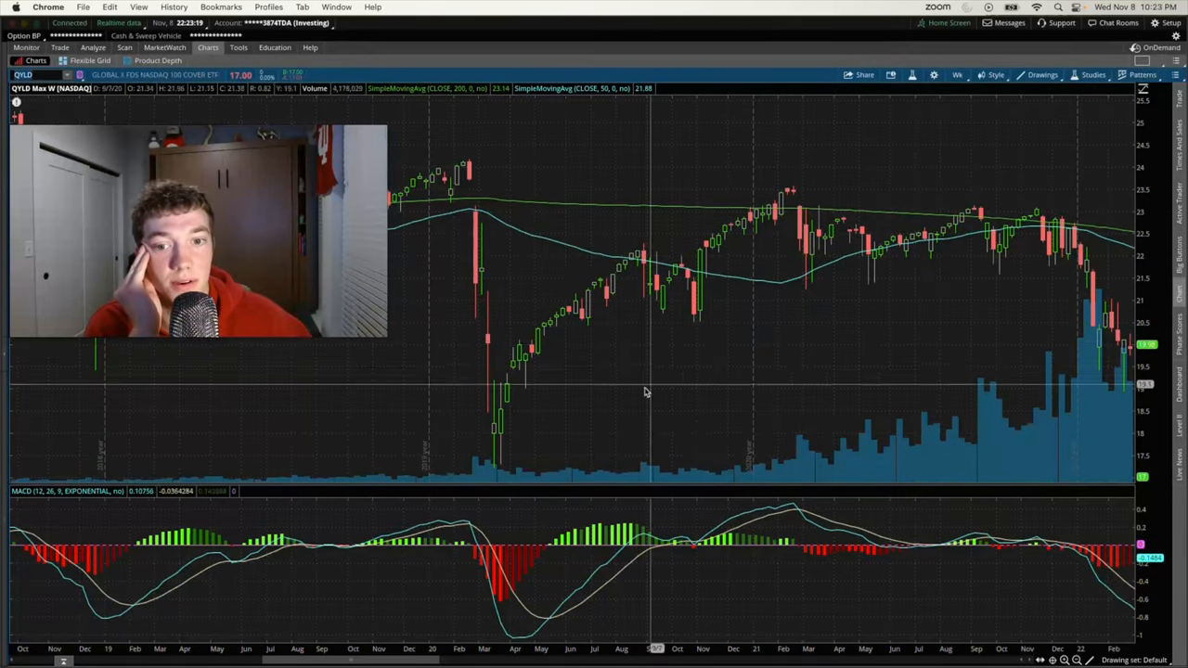
mouse_move(561, 416)
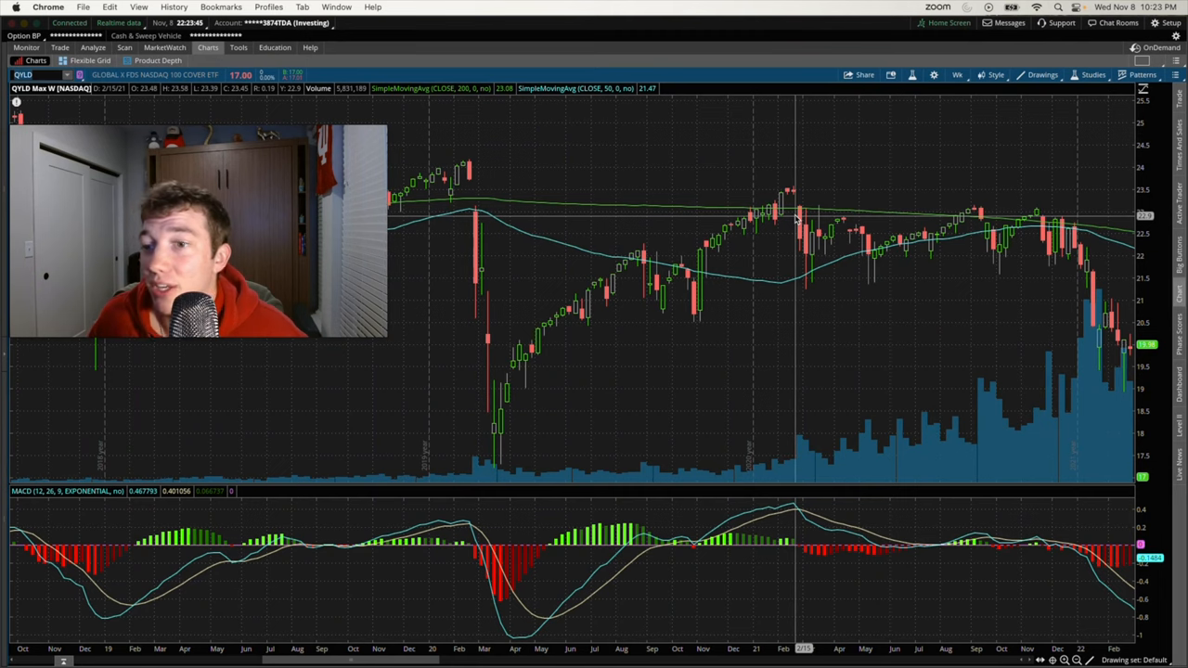
mouse_move(715, 229)
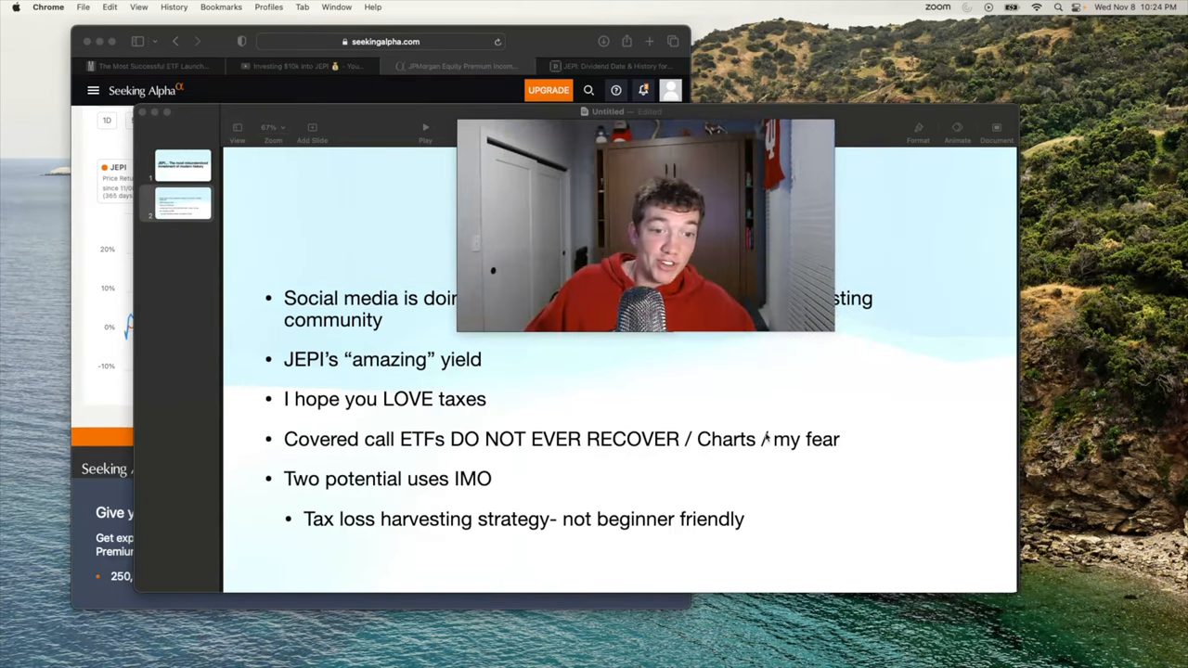
mouse_move(752, 385)
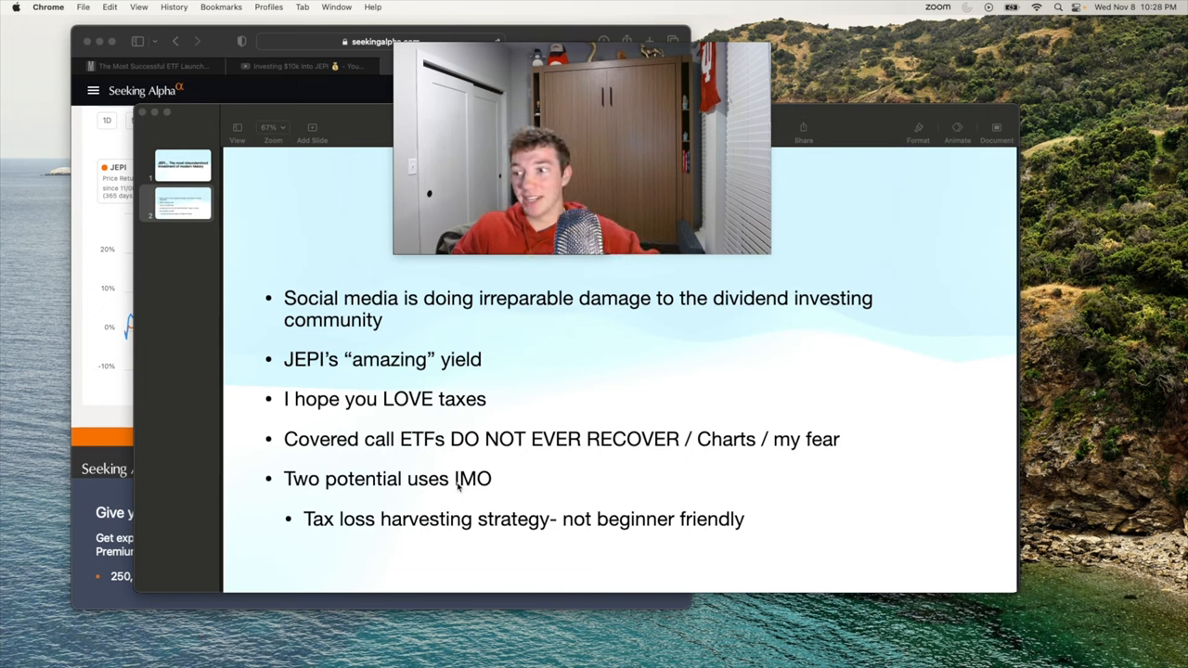
mouse_move(494, 171)
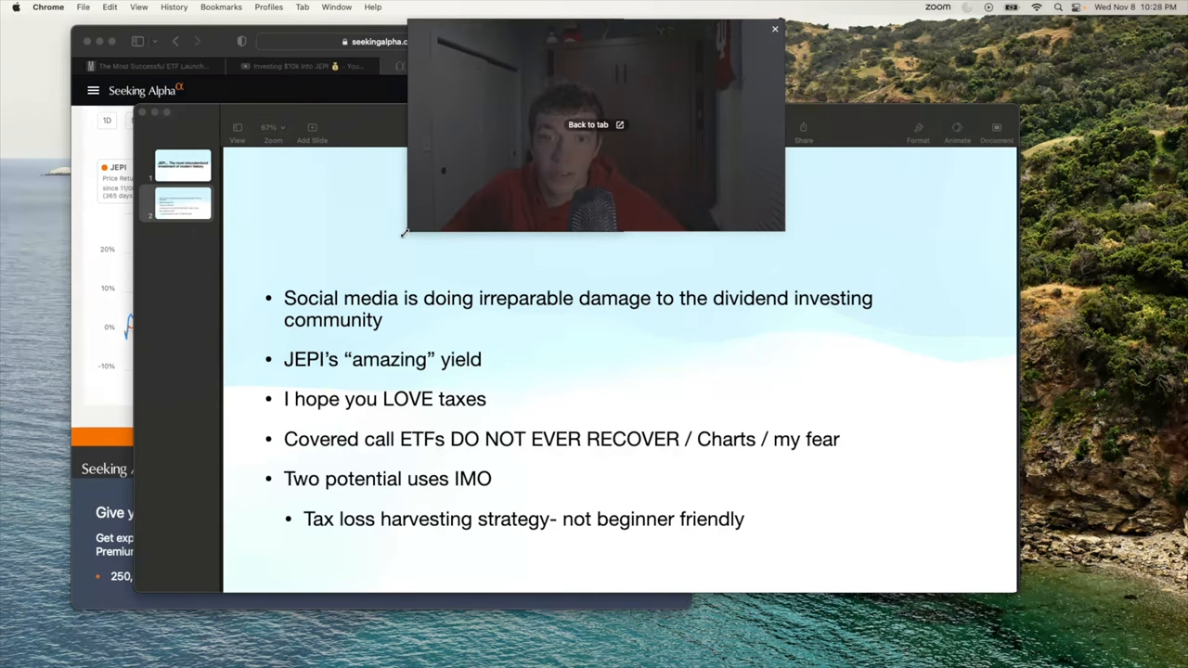
Enlarge the webcam feed over the Keynote JEPI outline slide.
left_click(587, 125)
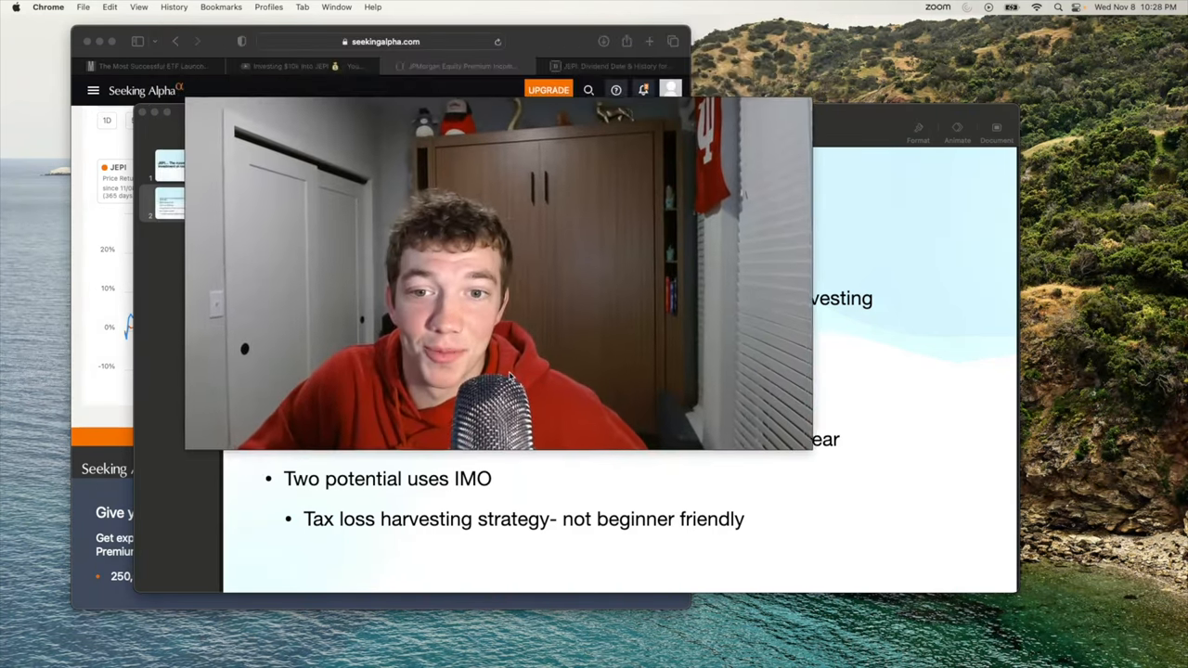